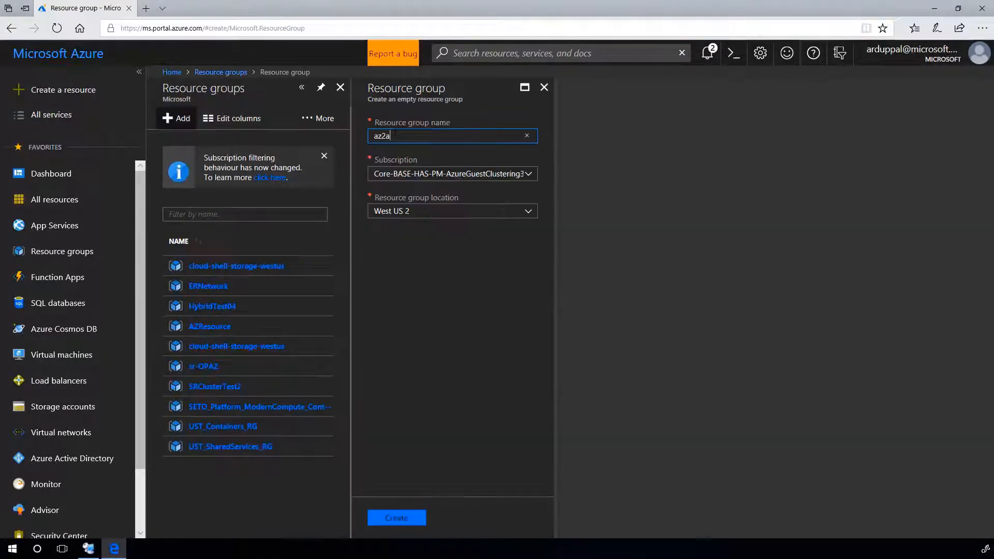
Create the resource group sr-az2az in West US 2 under the current subscription
type("z")
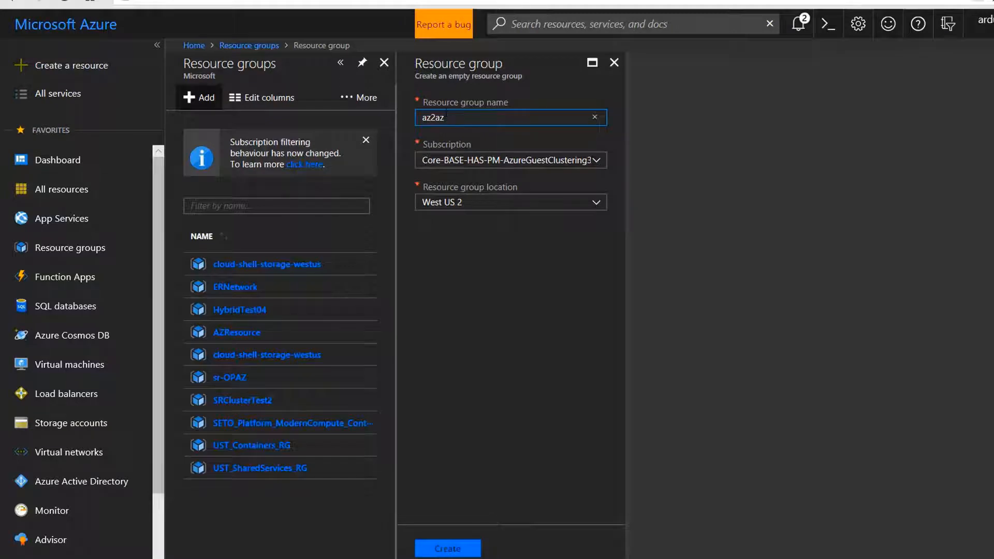
left_click(448, 549)
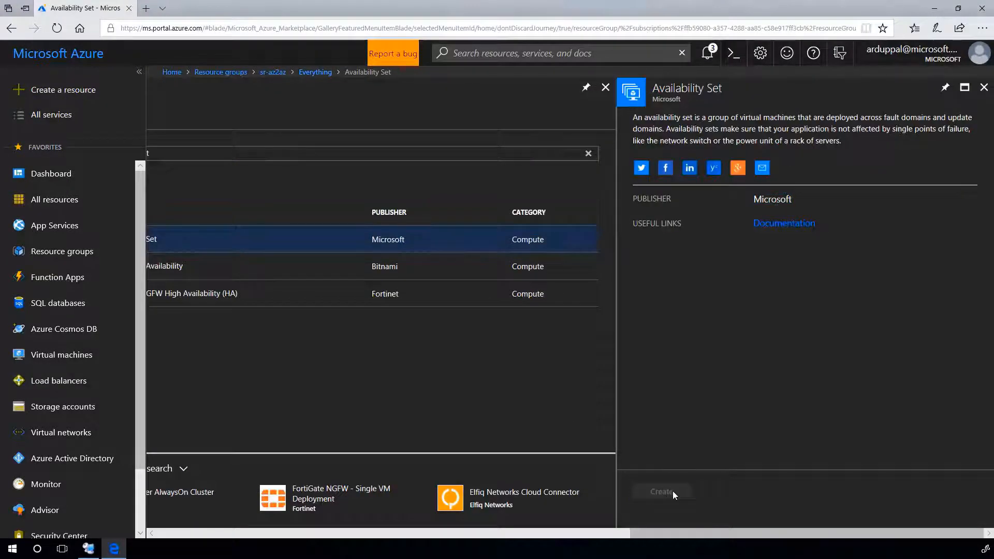
Create az2az-AS1 and az2az-AS2 in sr-az2az with 2 fault domains, 20 update domains, managed disks
left_click(662, 491)
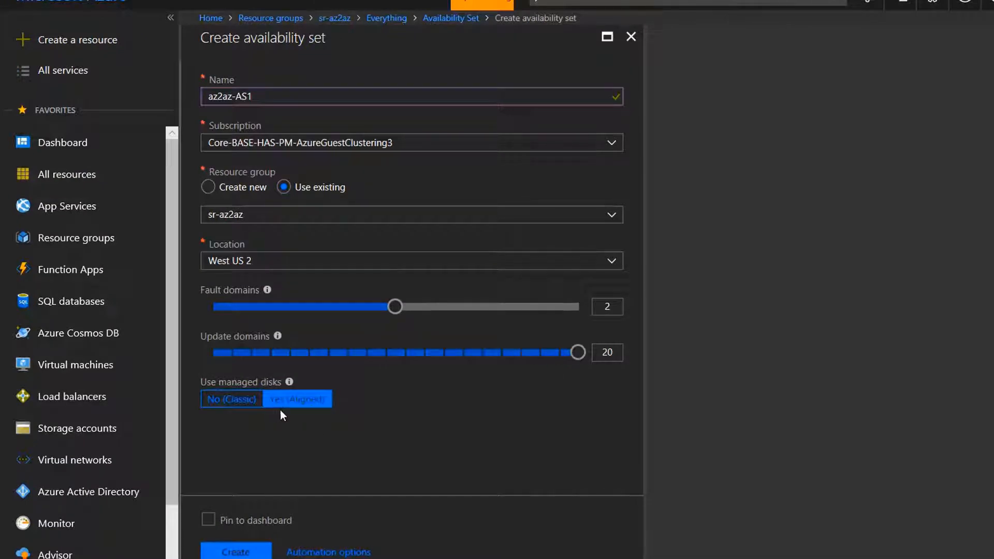
mouse_move(236, 552)
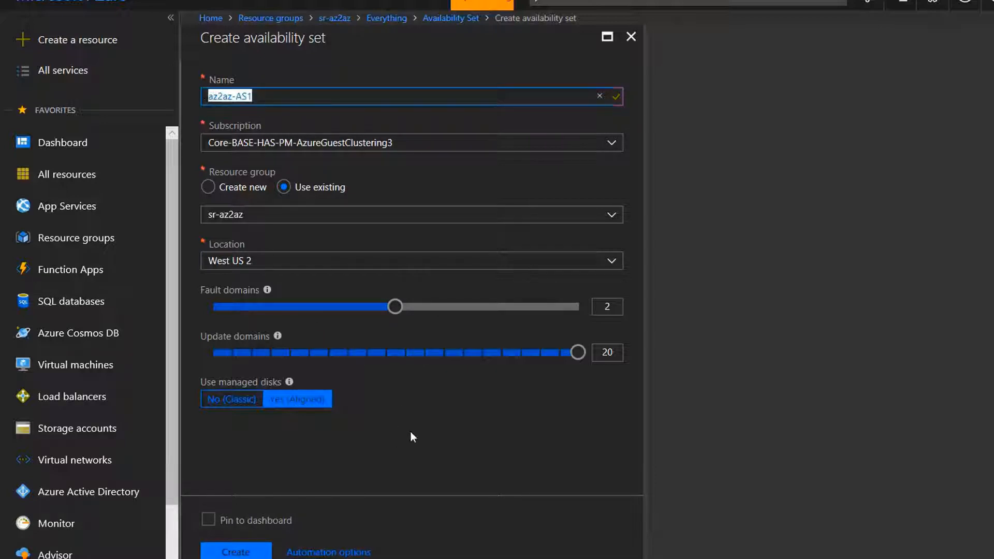
left_click(235, 551)
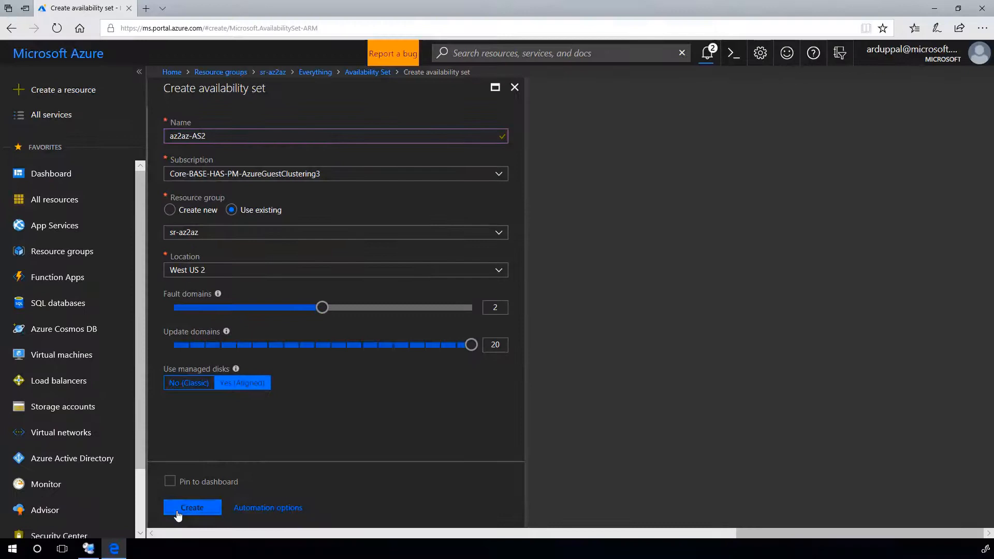
left_click(192, 507)
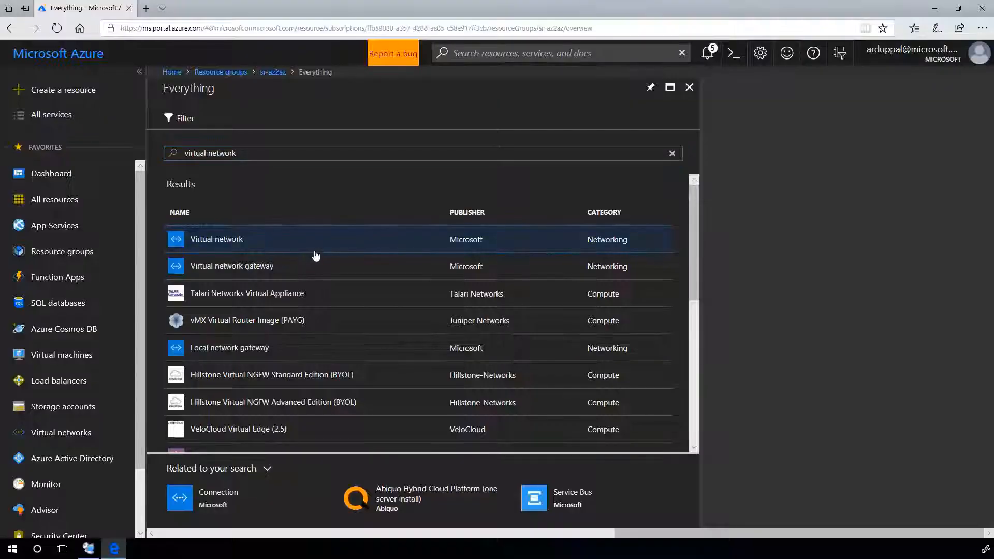
Create az2az-Vnet in sr-az2az with 10.3.0.0/16 address space and default subnet 10.3.0.0/24
left_click(217, 239)
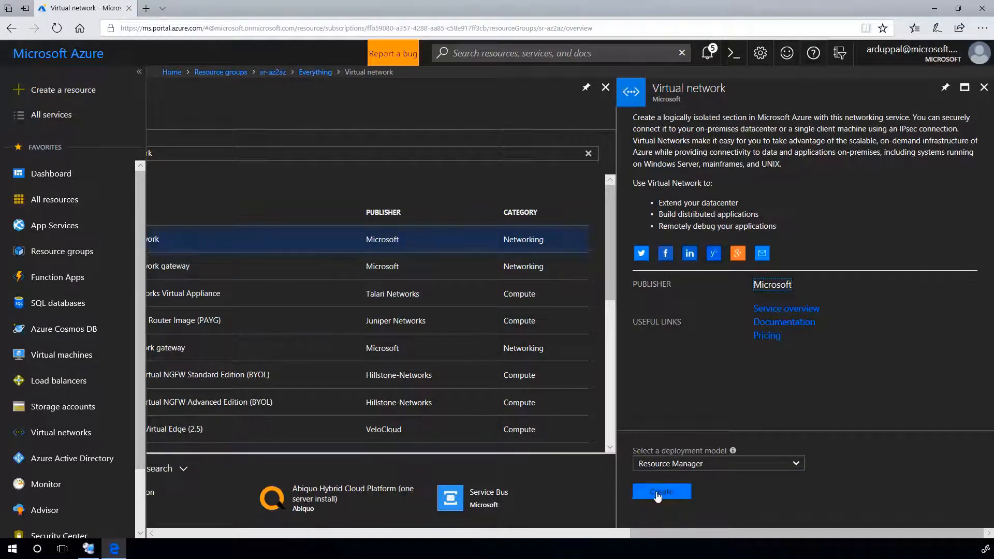
left_click(661, 490)
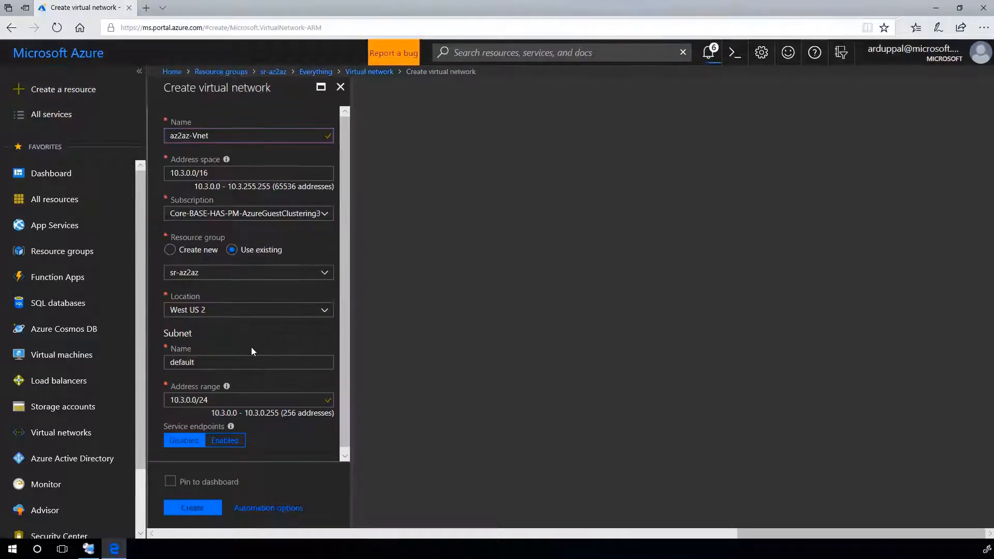
left_click(192, 507)
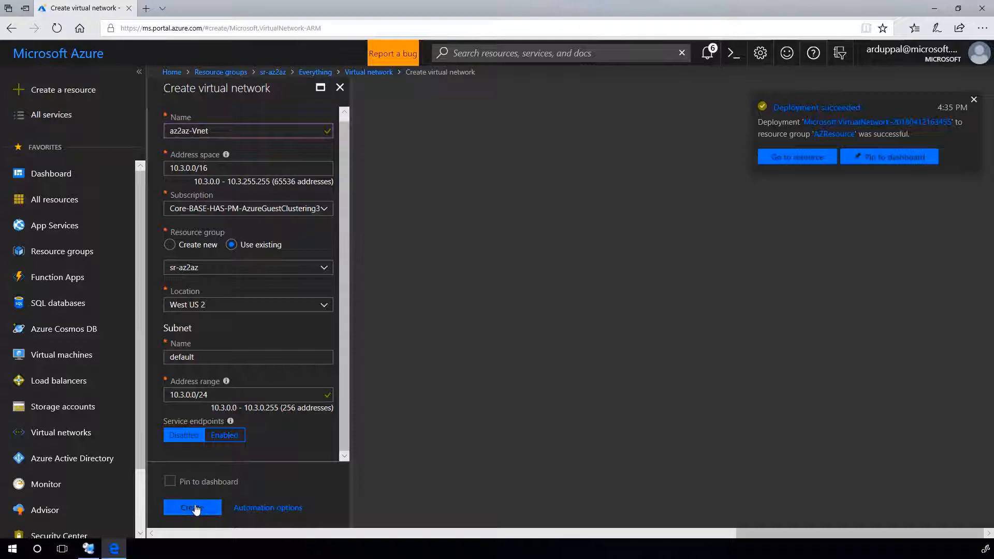
left_click(192, 508)
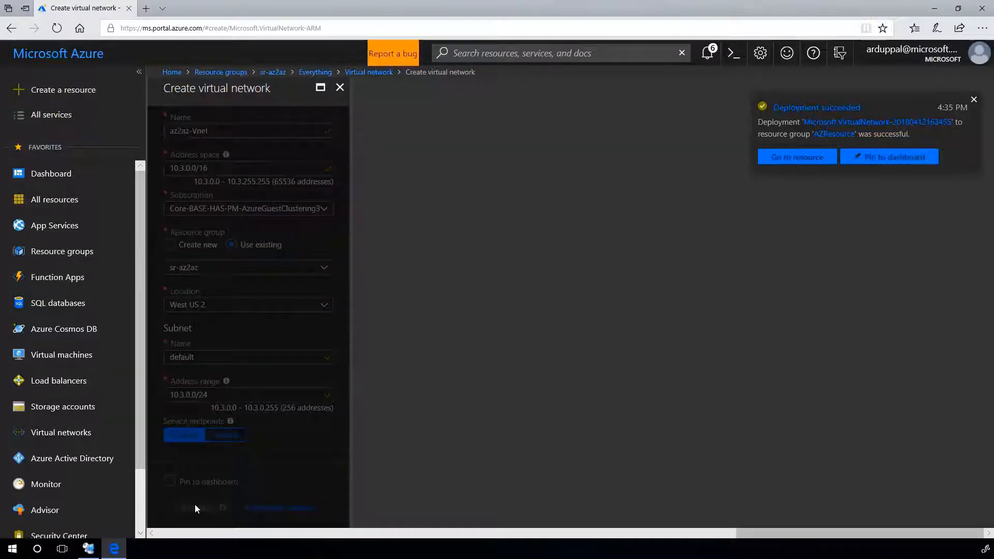
left_click(340, 87)
type("network security group")
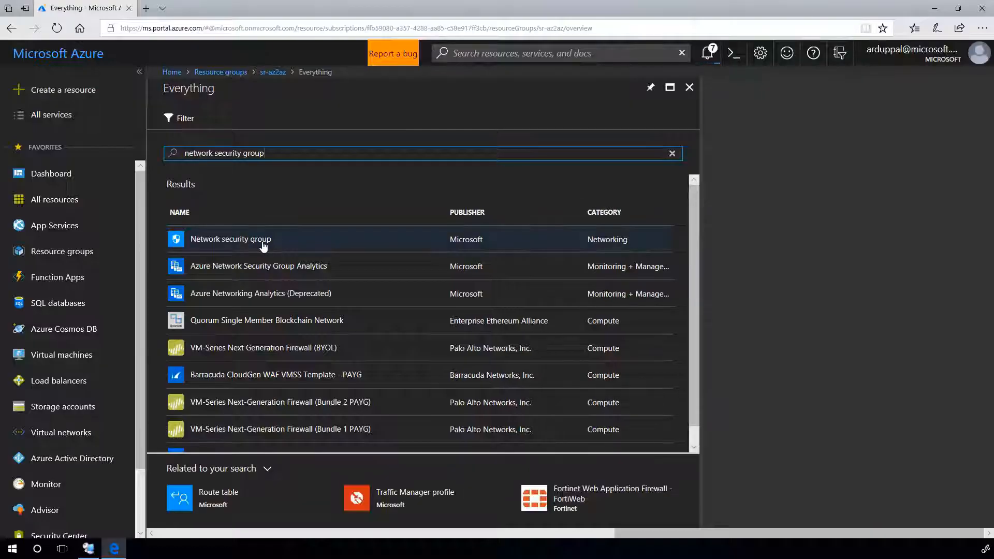
Create az2az-NSG in sr-az2az (West US 2) and view its default security rules
left_click(230, 239)
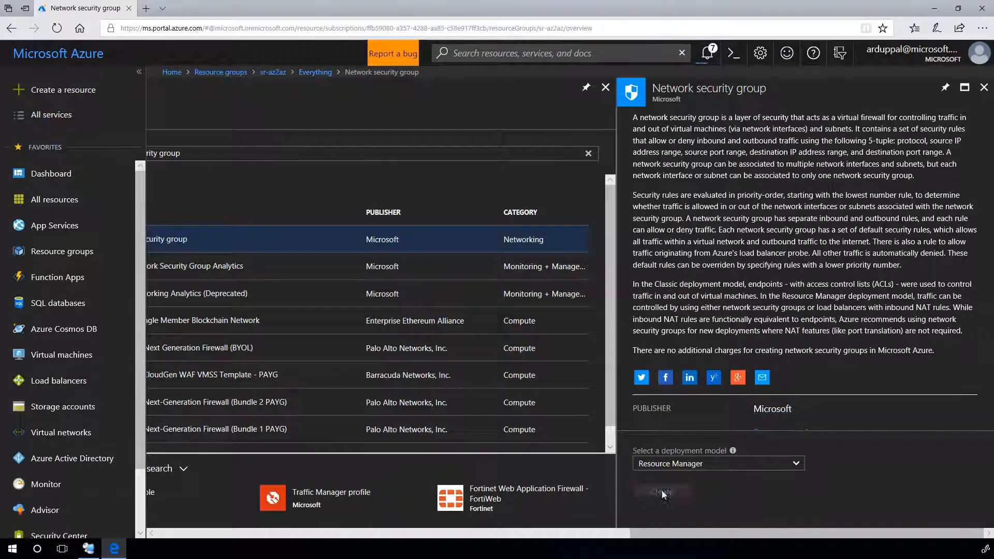
left_click(662, 494)
type("az2az-NSG")
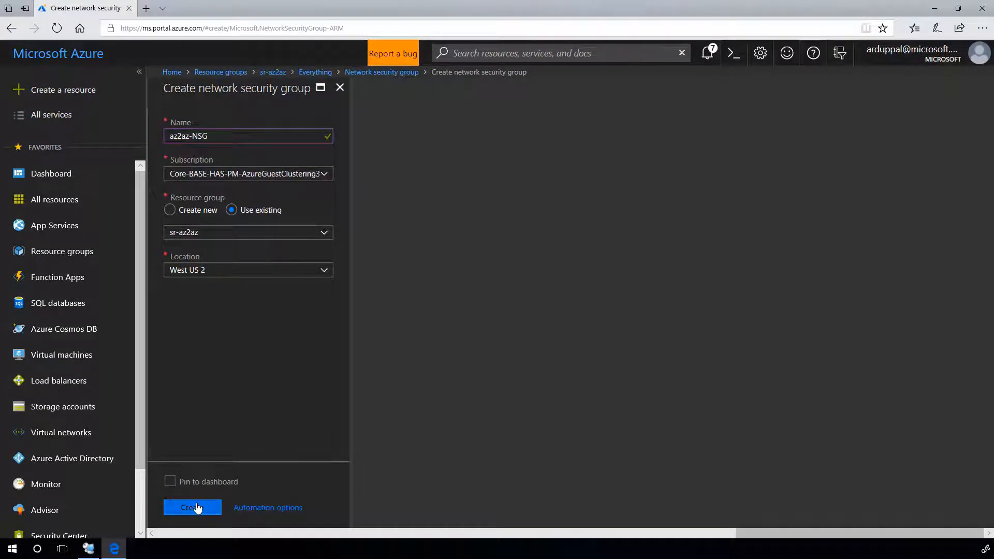
left_click(192, 507)
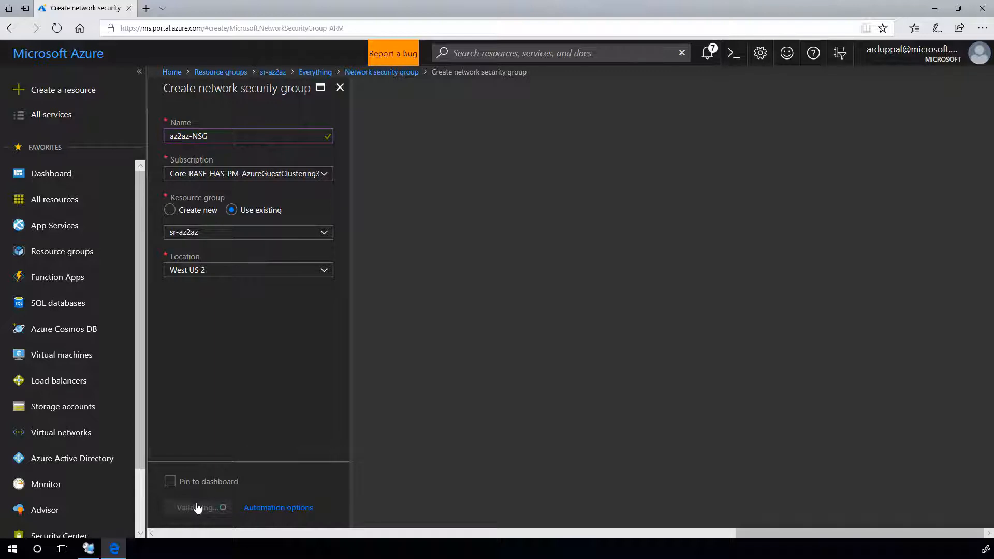
left_click(198, 508)
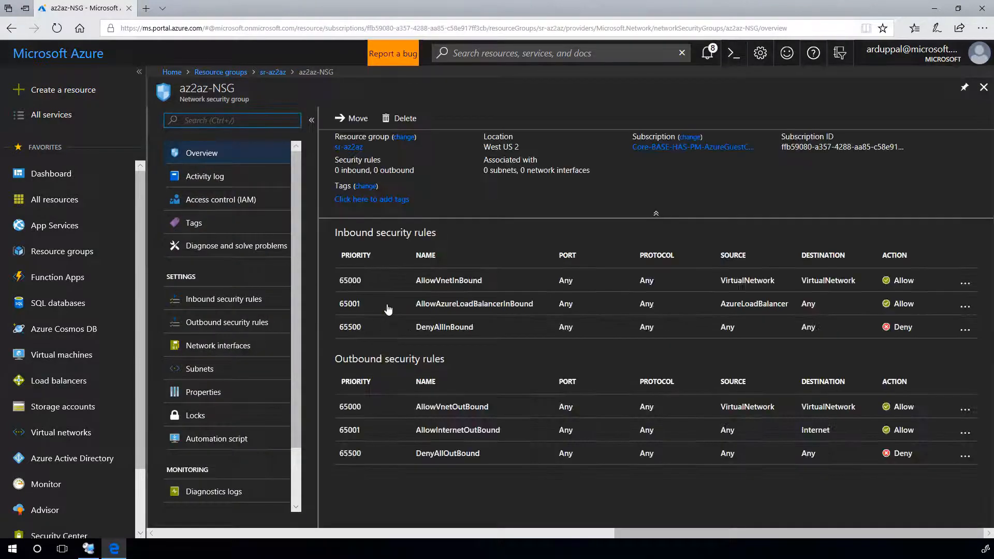
Add inbound rule RDP to az2az-NSG: service RDP, TCP 3389, priority 100, allow
left_click(224, 298)
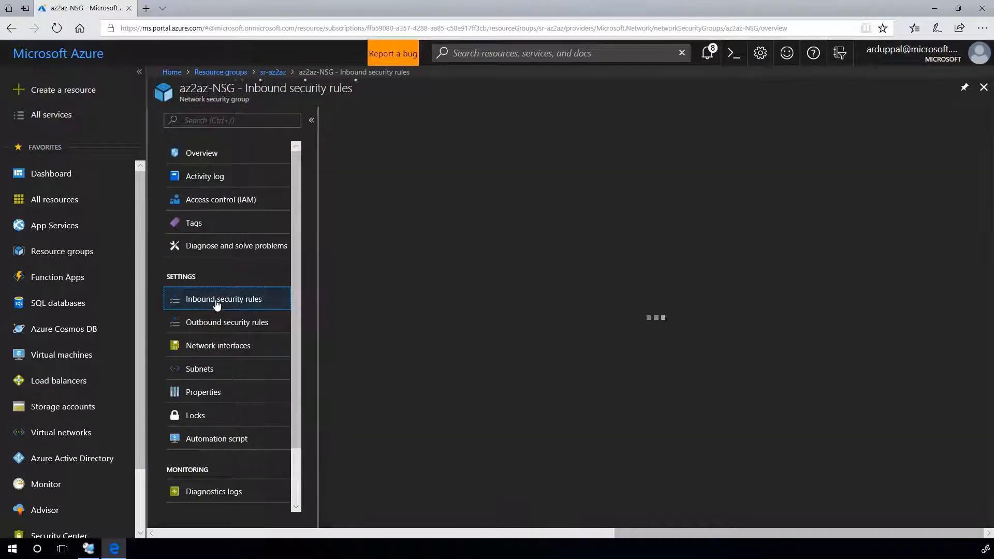
left_click(223, 298)
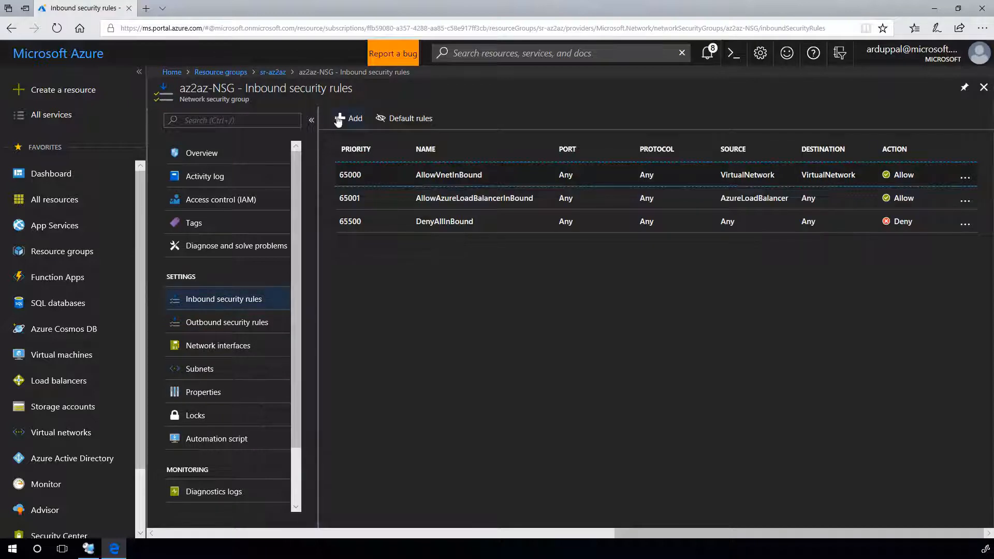
left_click(348, 118)
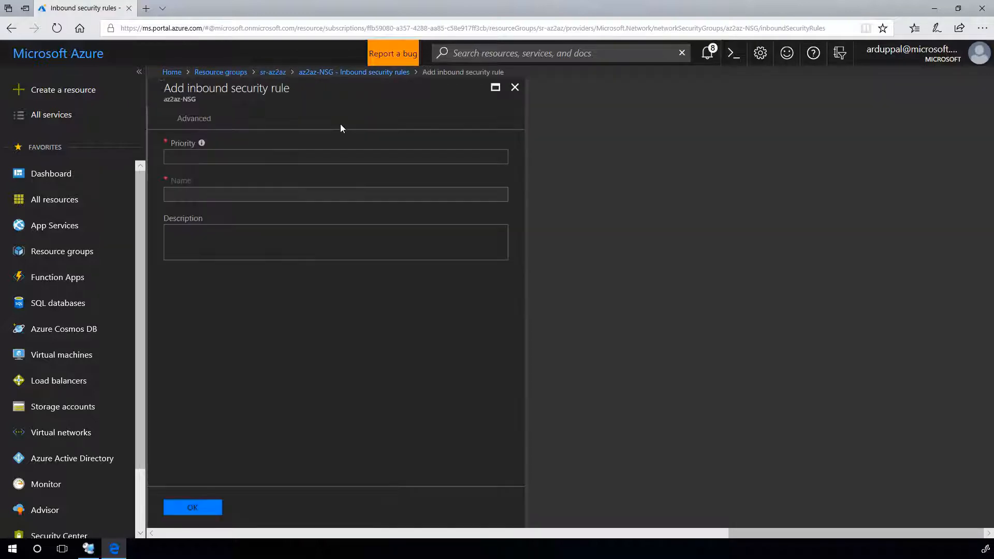
left_click(193, 118)
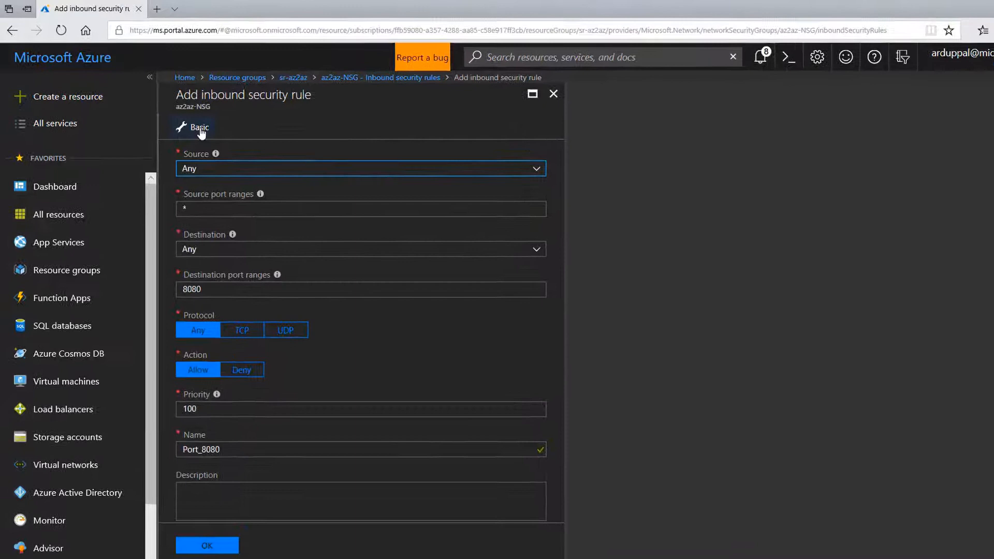
left_click(202, 127)
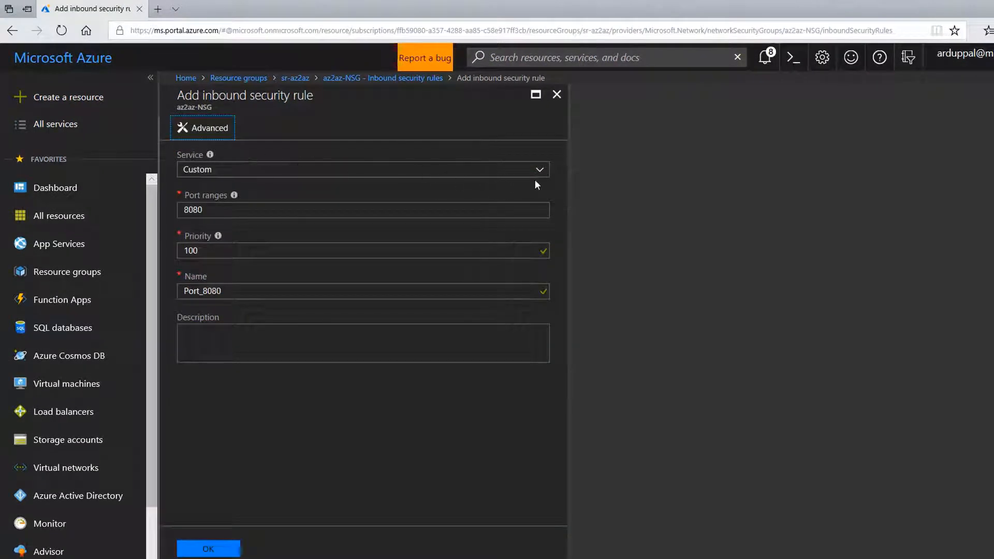
mouse_move(528, 229)
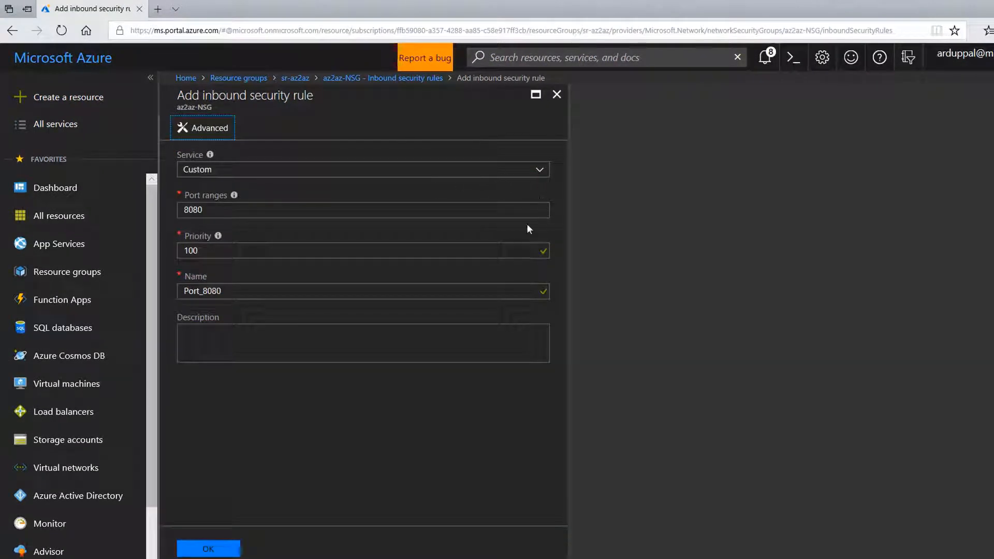
left_click(362, 168)
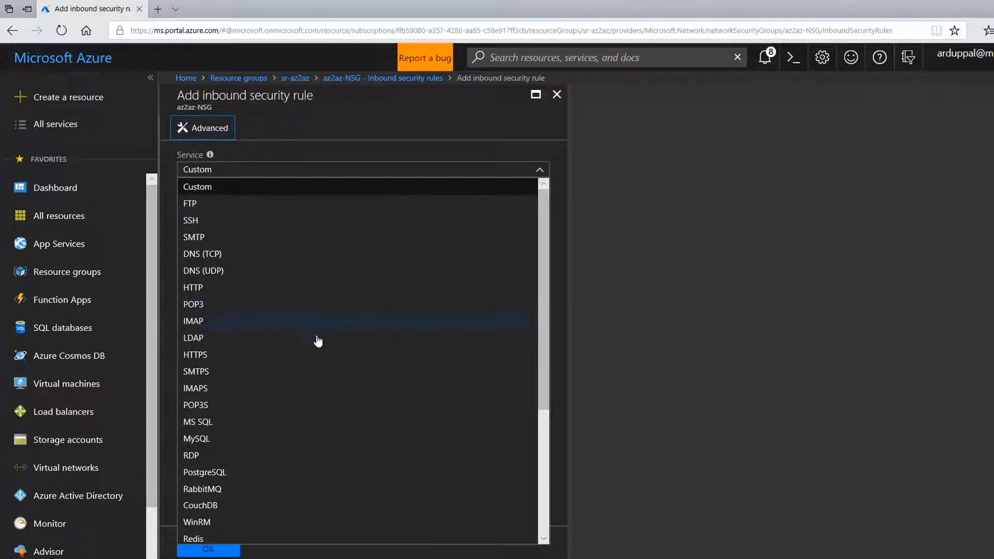
left_click(191, 456)
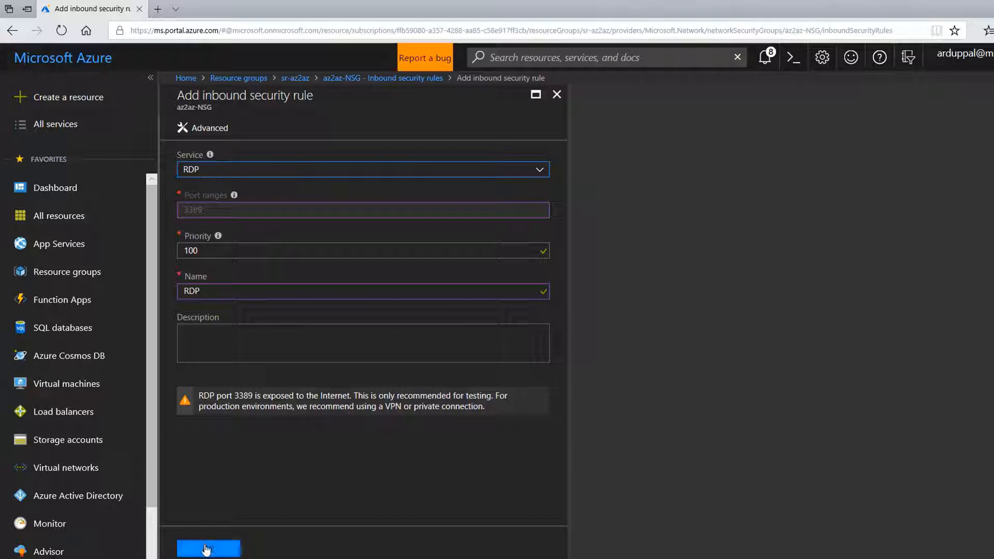
left_click(208, 548)
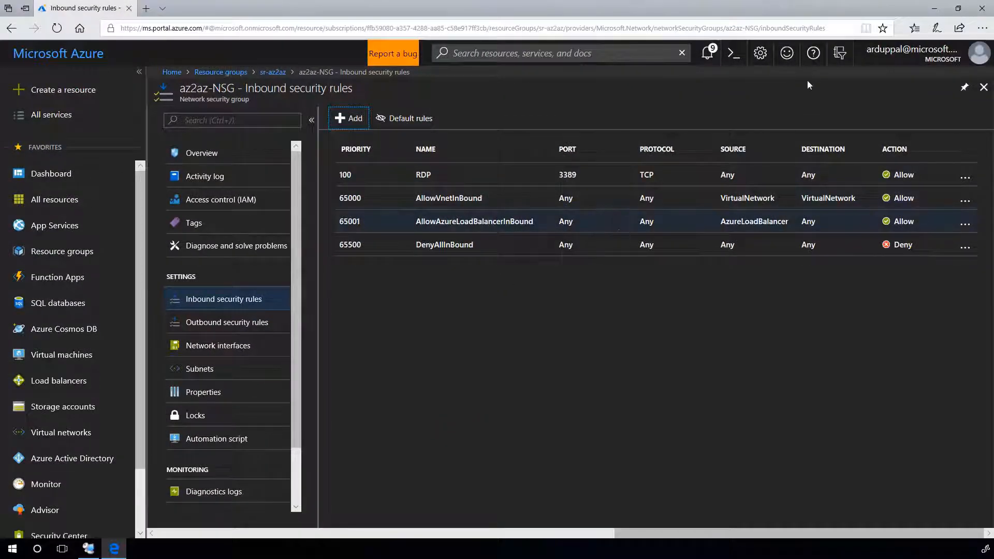
mouse_move(707, 52)
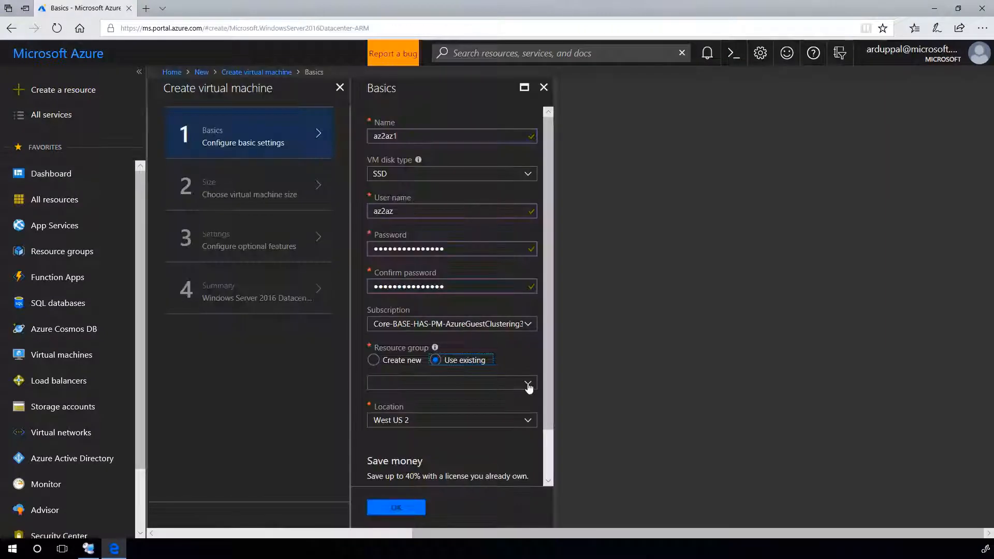
Assign VM az2az1 to existing resource group sr-az2az and accept its basic settings
left_click(527, 383)
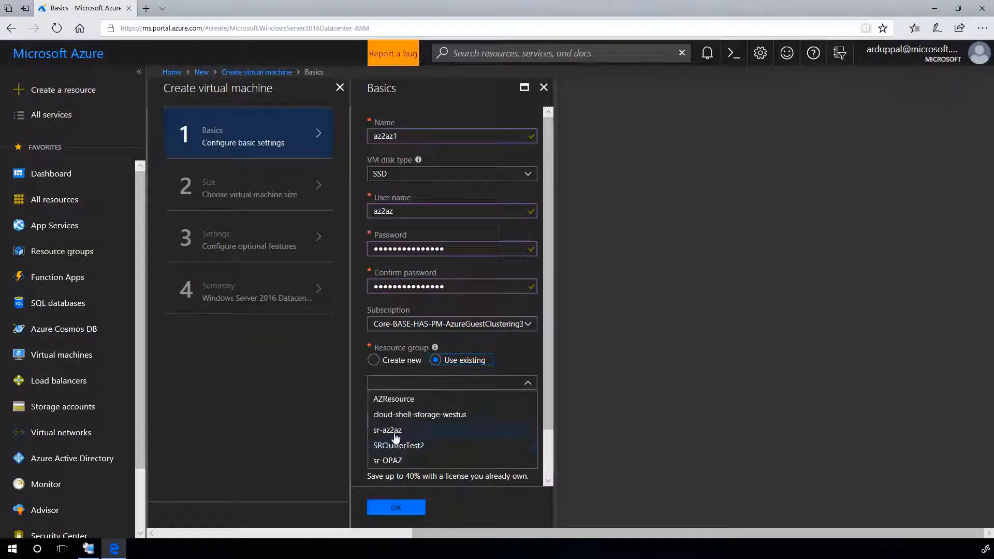
left_click(386, 431)
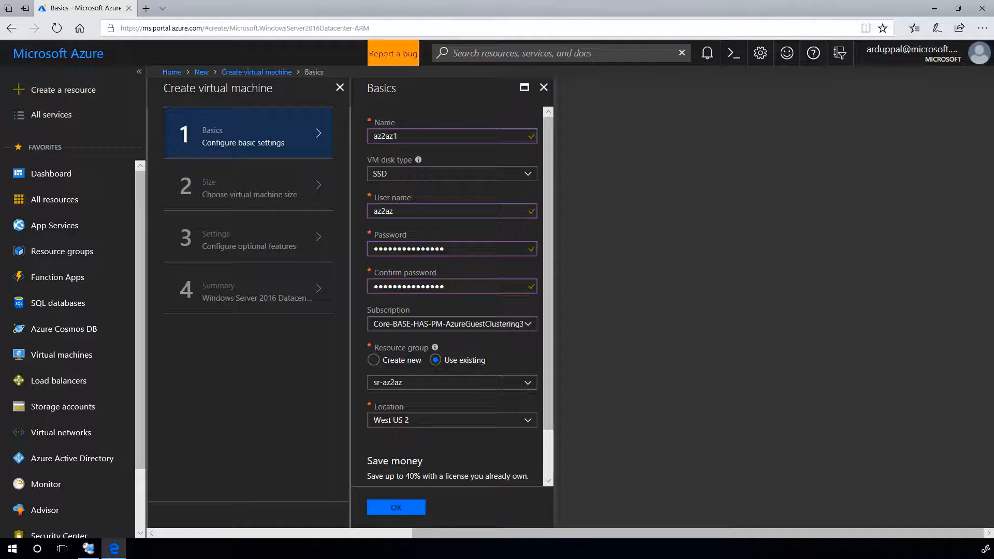
scroll("down", 3)
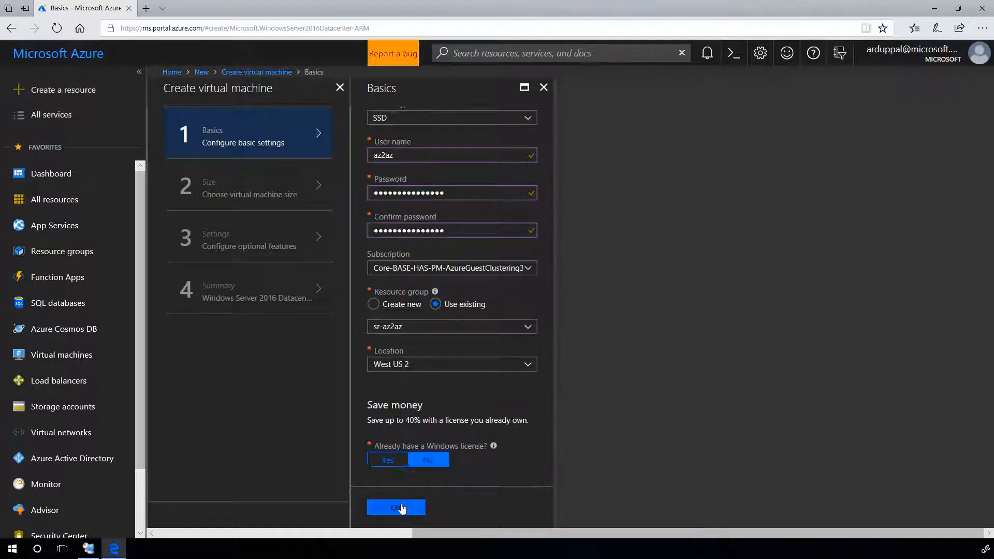
left_click(395, 508)
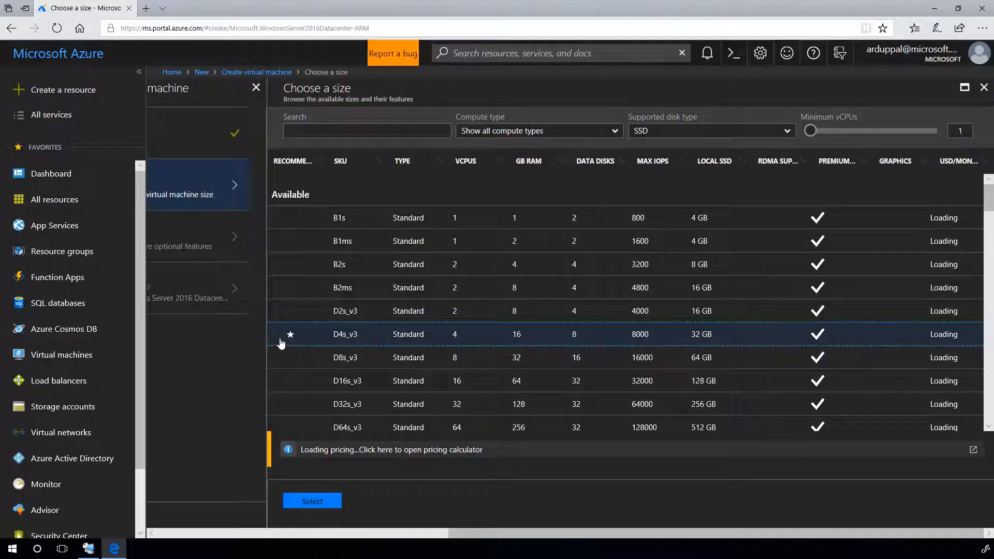
mouse_move(312, 501)
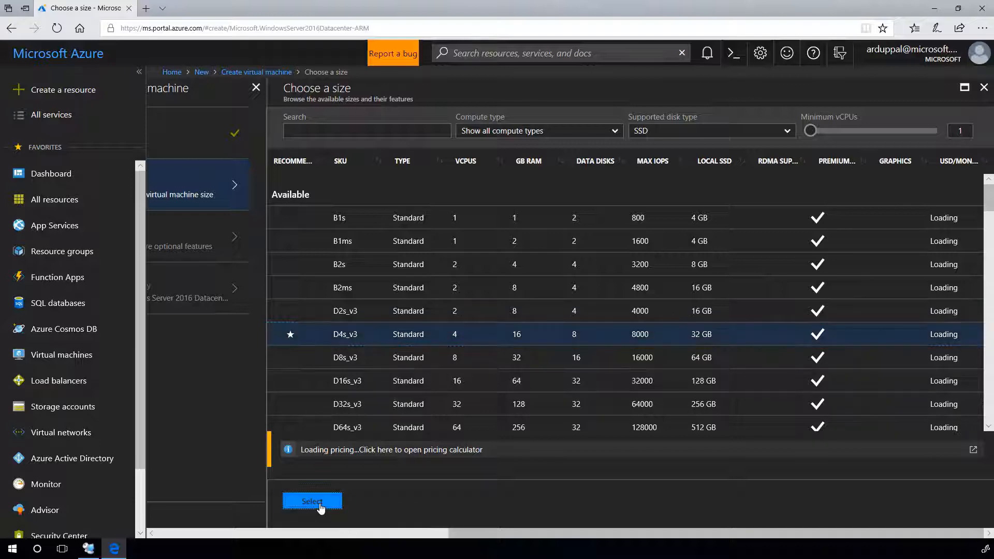
Choose the D4s_v3 size for az2az1 and continue to optional settings
left_click(312, 501)
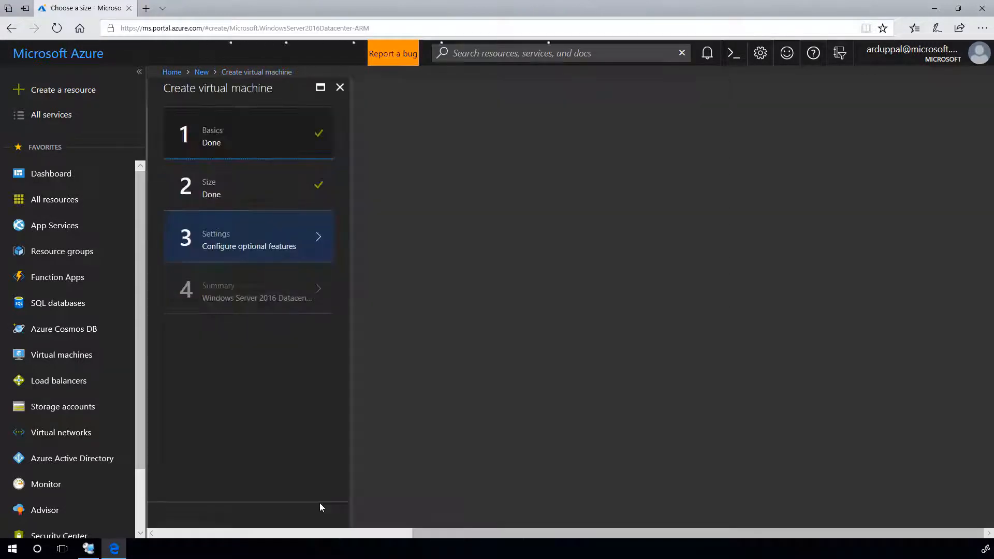
left_click(248, 237)
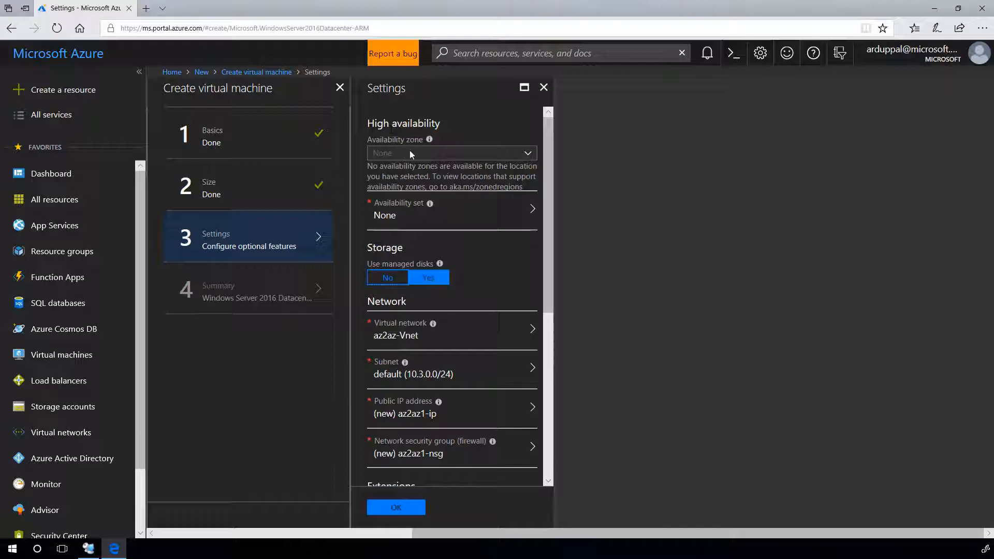
Place az2az1 in availability set az2az-AS1
left_click(452, 210)
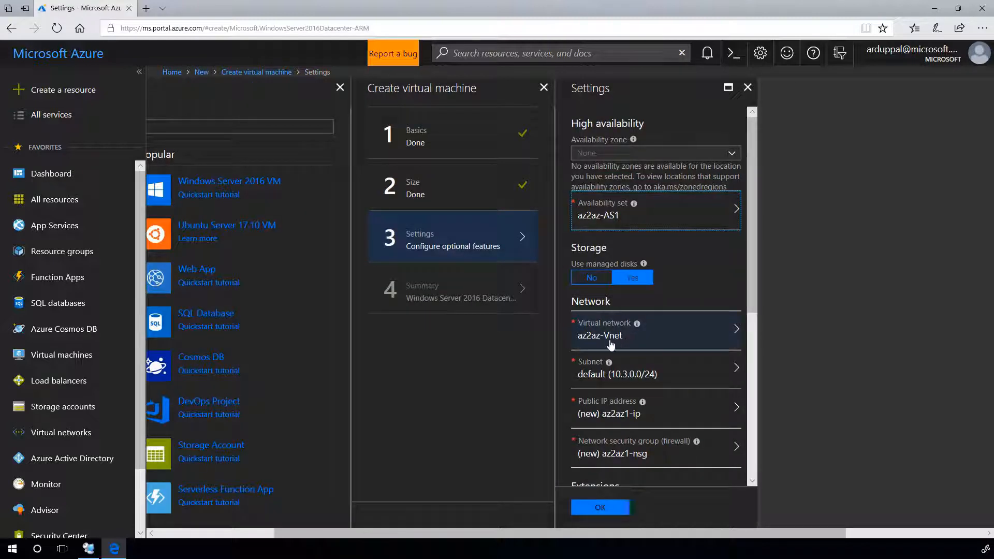
scroll("down", 3)
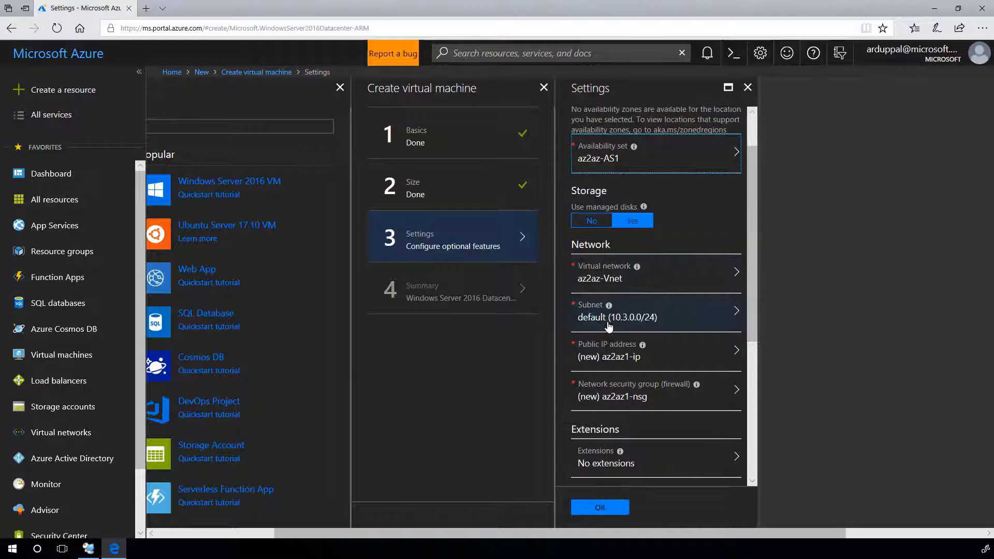
scroll("down", 3)
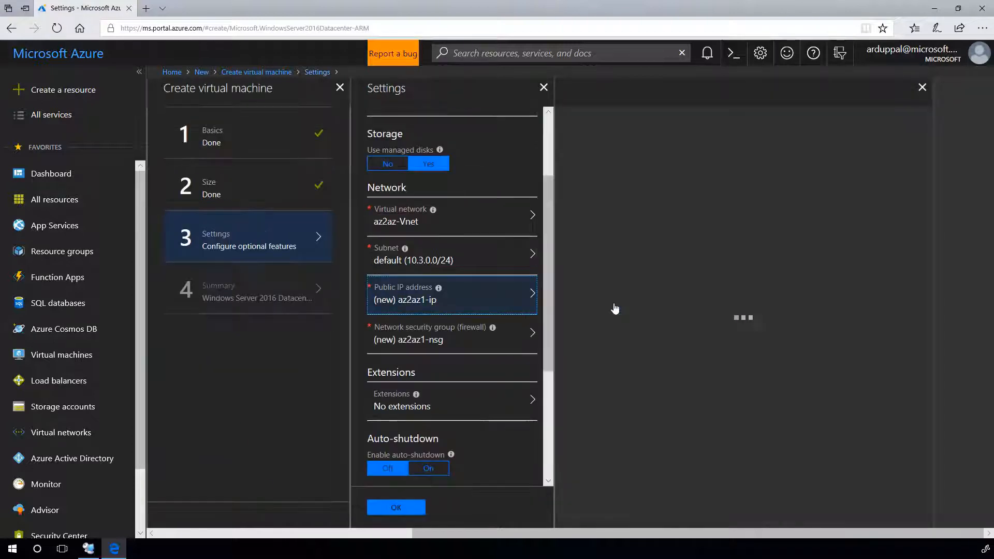
Give az2az1 a new Standard SKU public IP address
left_click(450, 295)
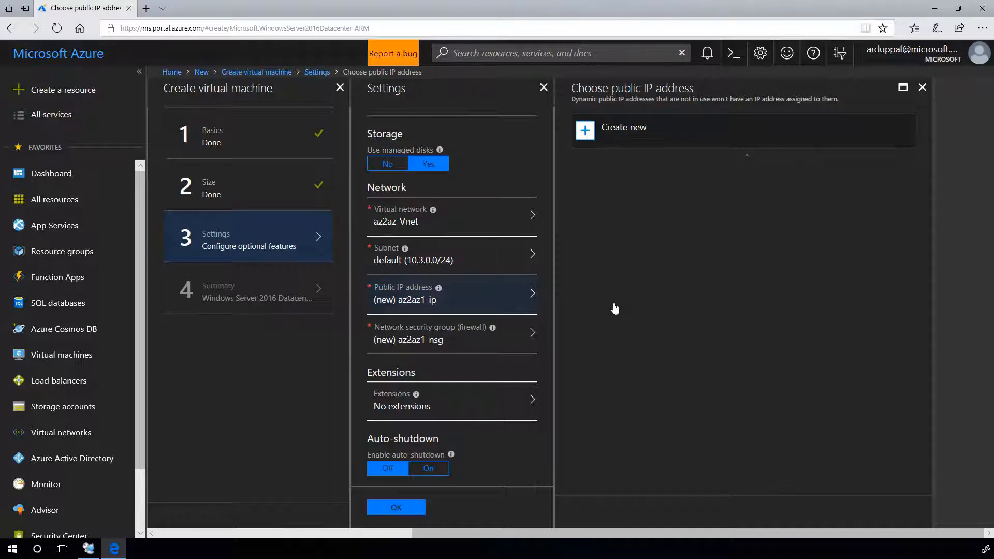
left_click(623, 127)
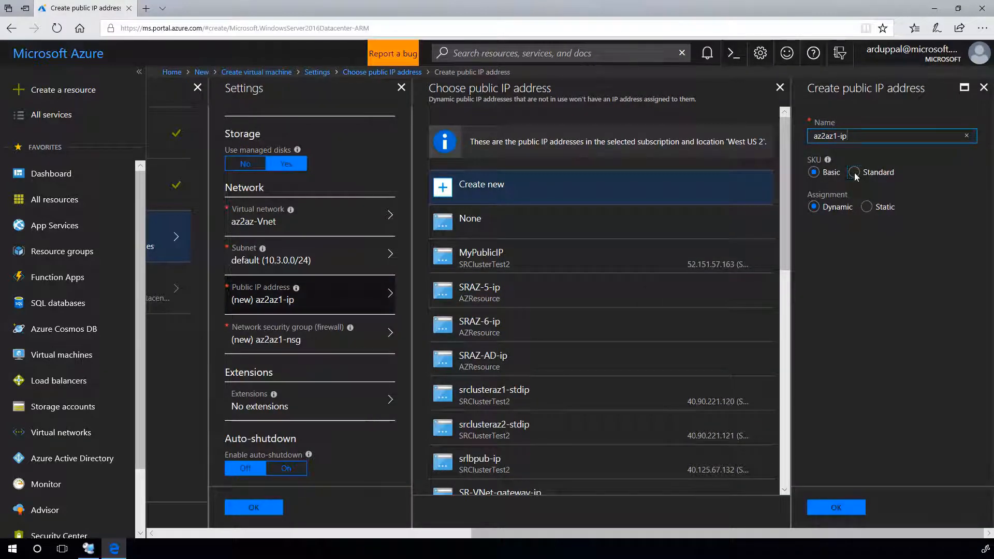
left_click(854, 172)
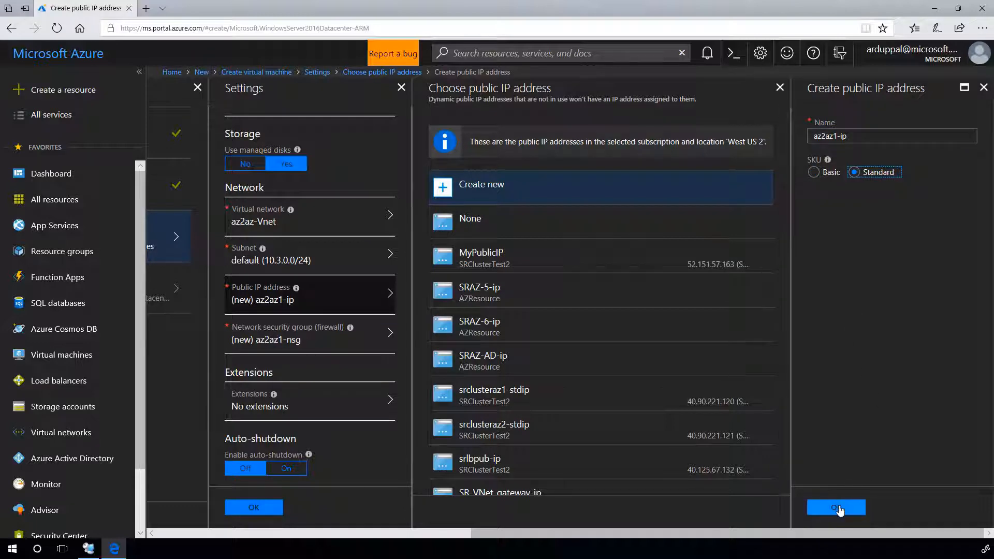
left_click(836, 507)
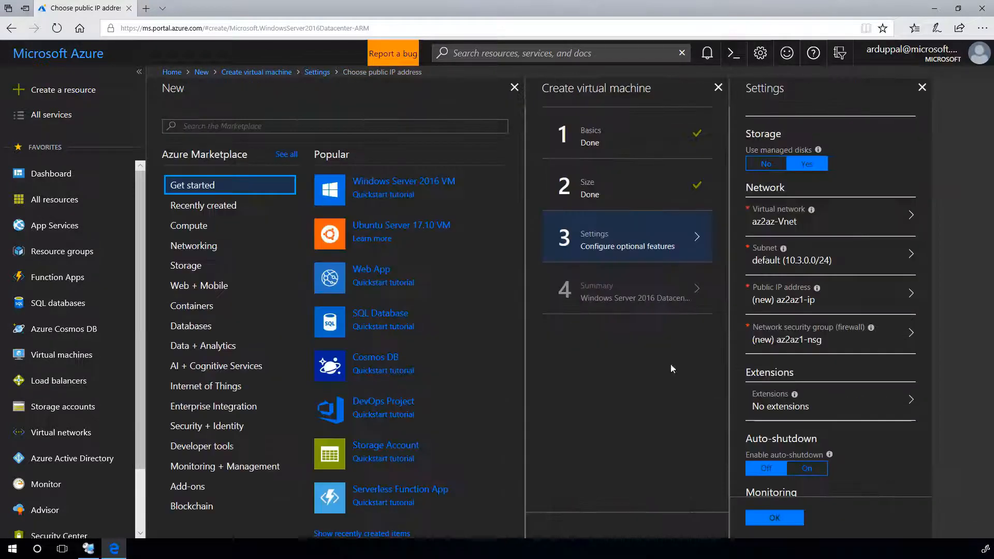
Assign az2az-NSG as the VM's network security group and reach the validated summary
left_click(832, 295)
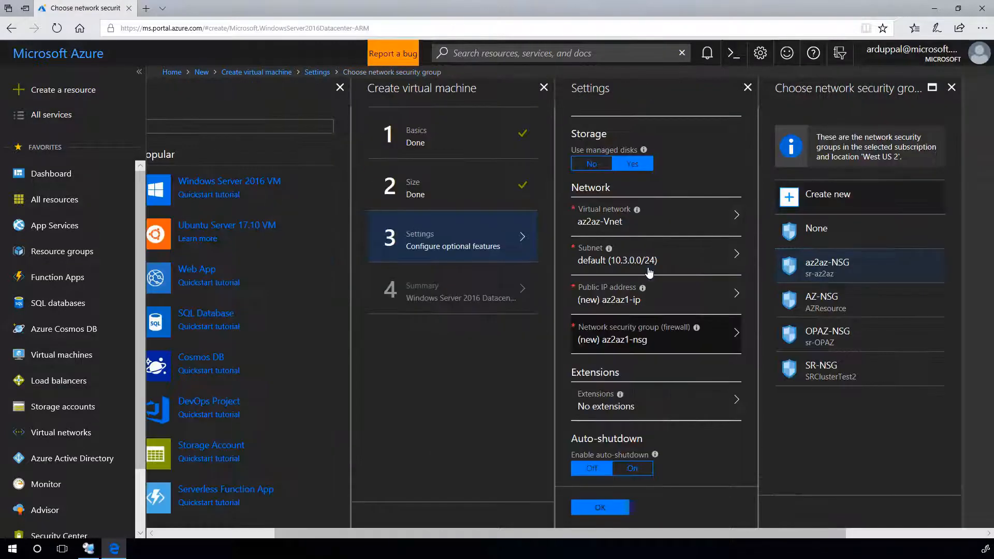
left_click(826, 262)
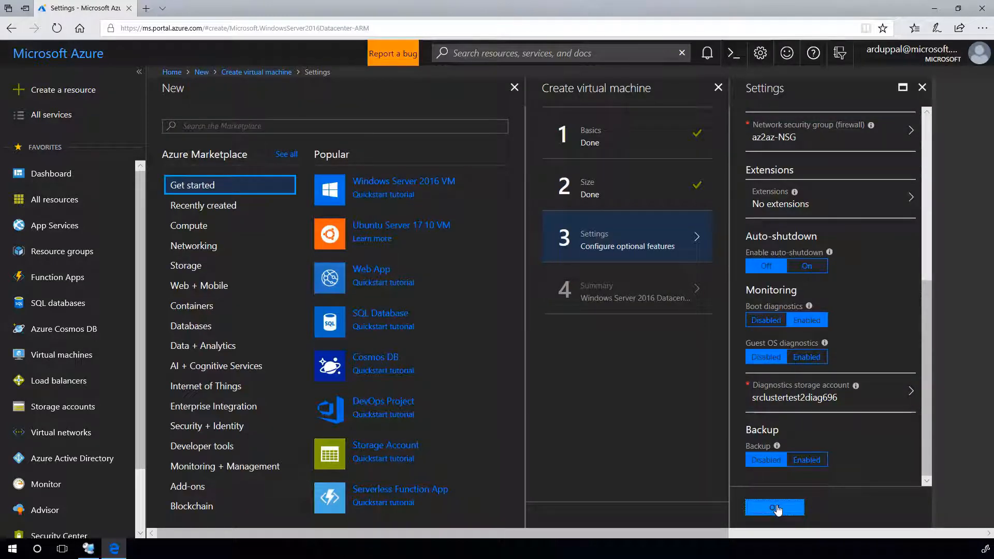
left_click(773, 507)
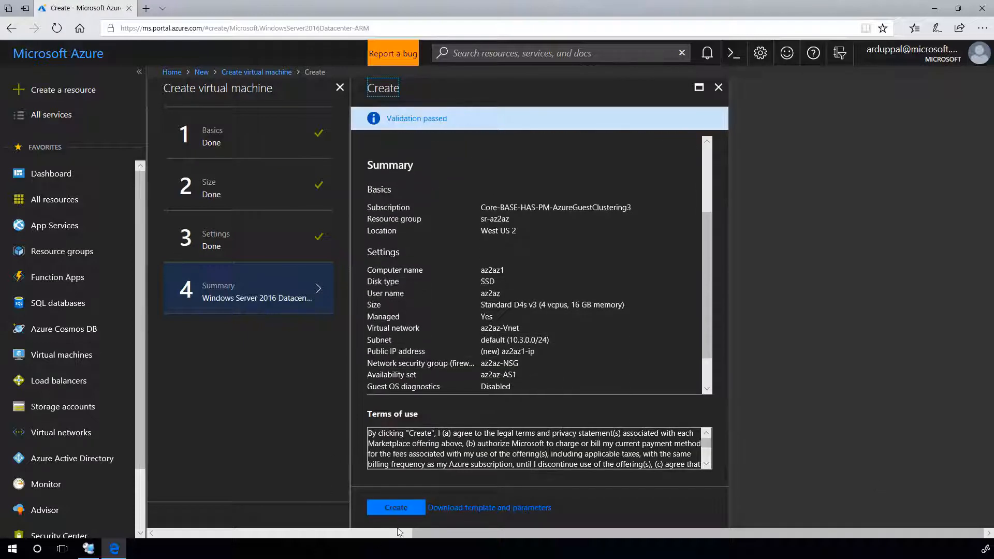
Deploy az2az1, then check az2az-AS2 in sr-az2az shows az2az3 and az2az4 running
left_click(395, 507)
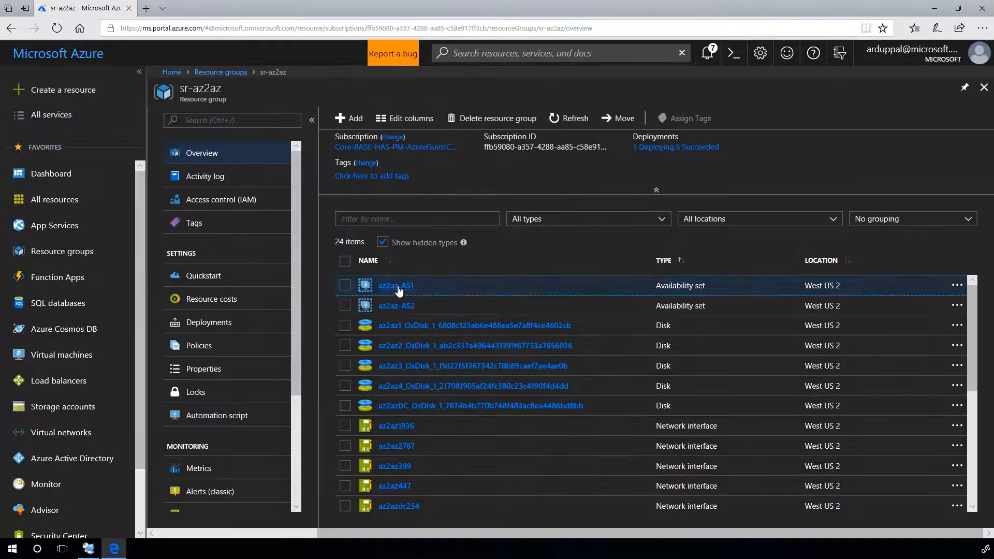
left_click(394, 286)
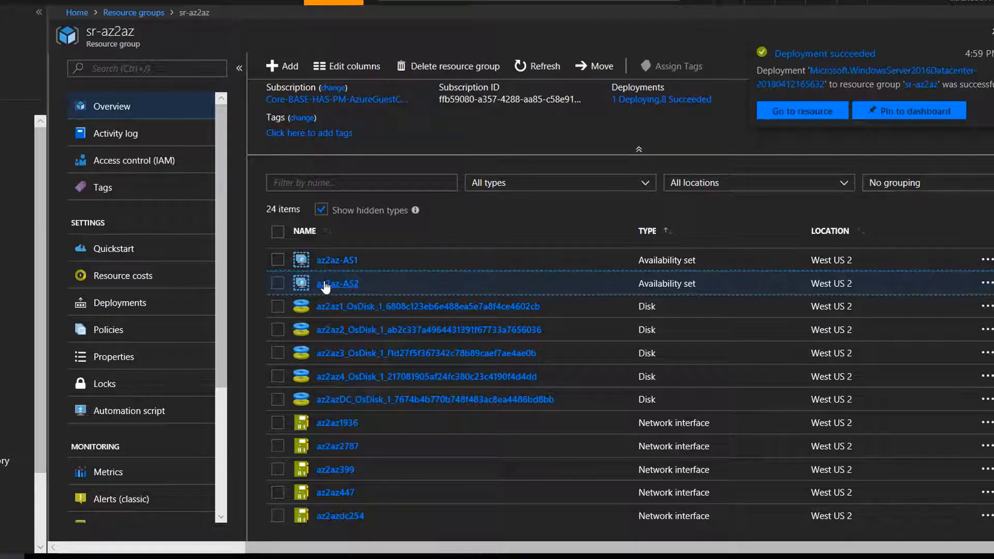
left_click(336, 284)
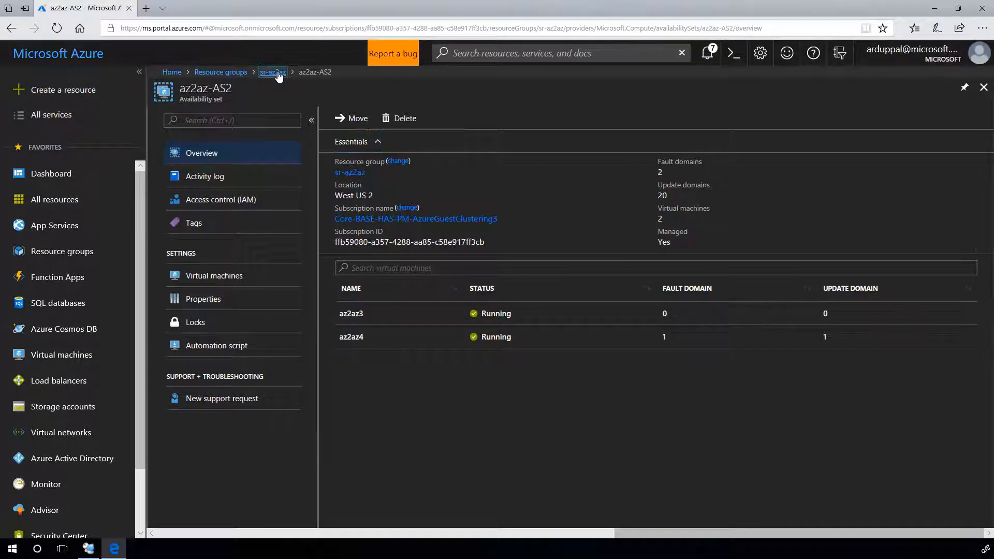
left_click(51, 173)
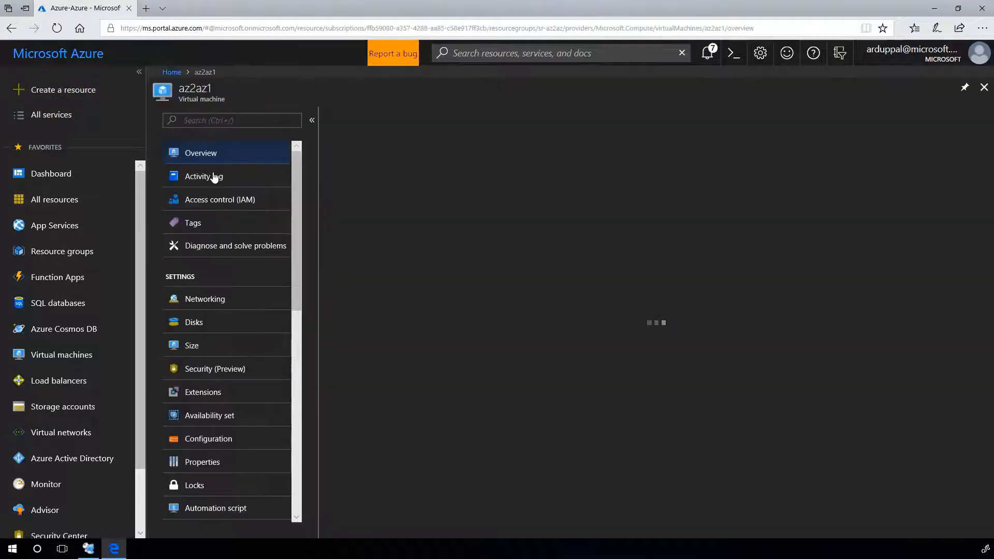
Create a new 50 GiB Premium SSD managed data disk az1-1 on az2az1
left_click(199, 153)
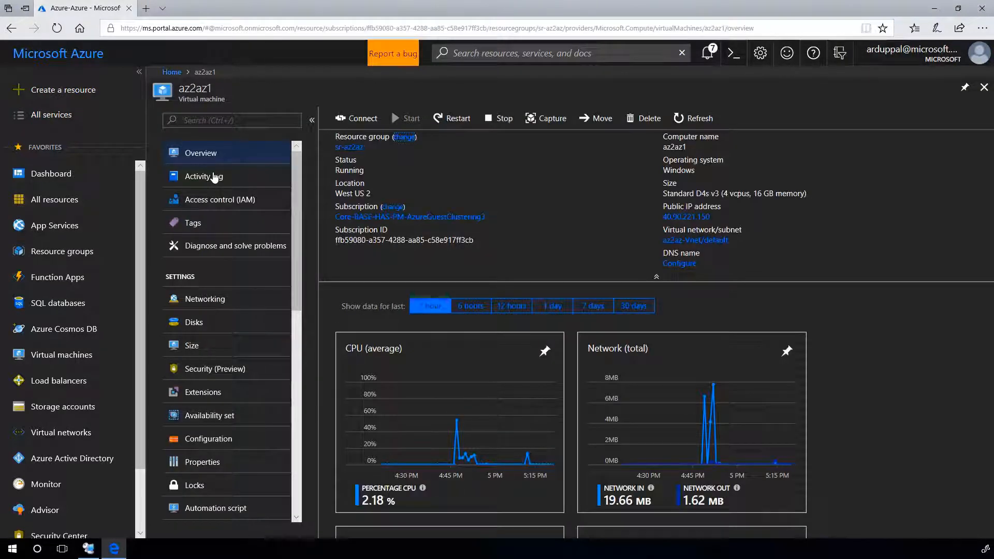
mouse_move(199, 316)
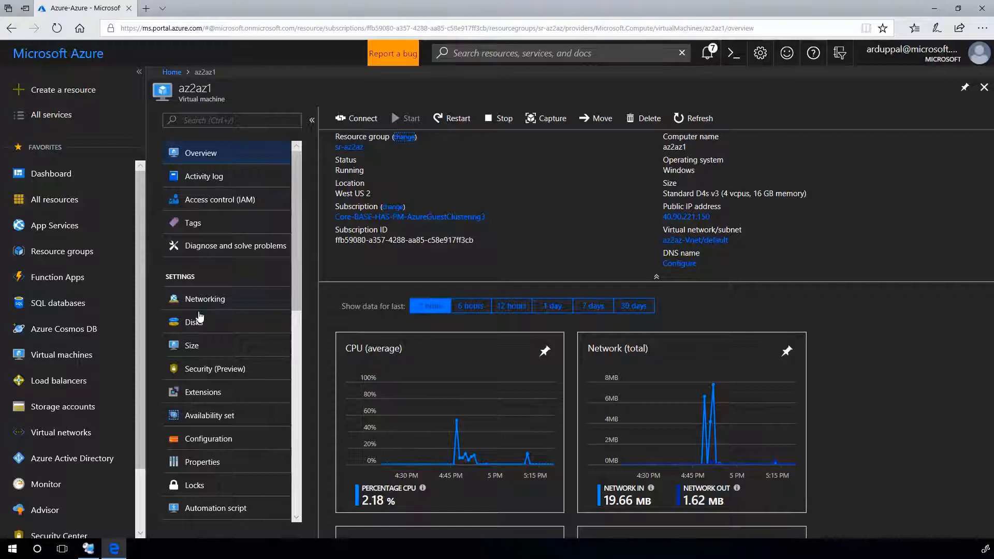
left_click(194, 322)
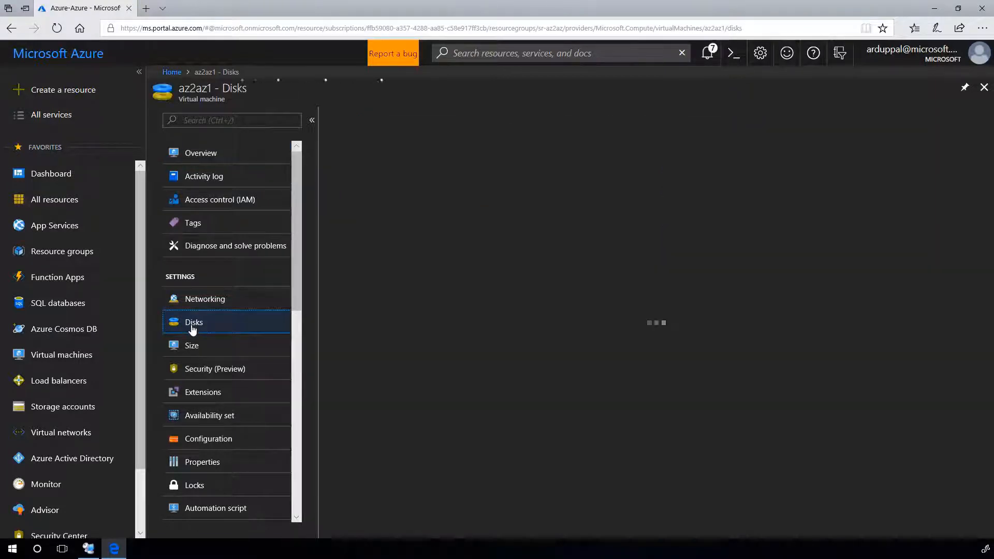
left_click(193, 322)
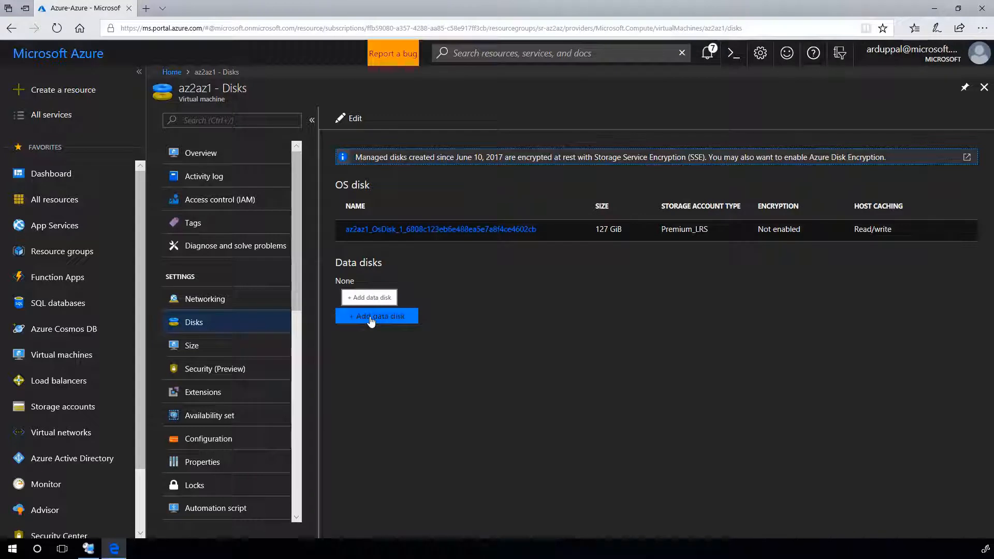
left_click(376, 316)
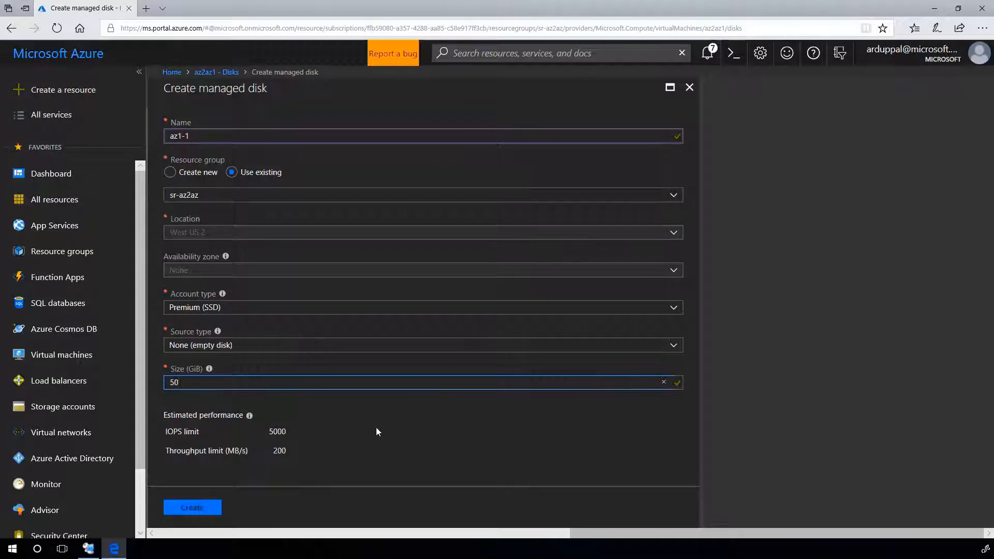
left_click(192, 507)
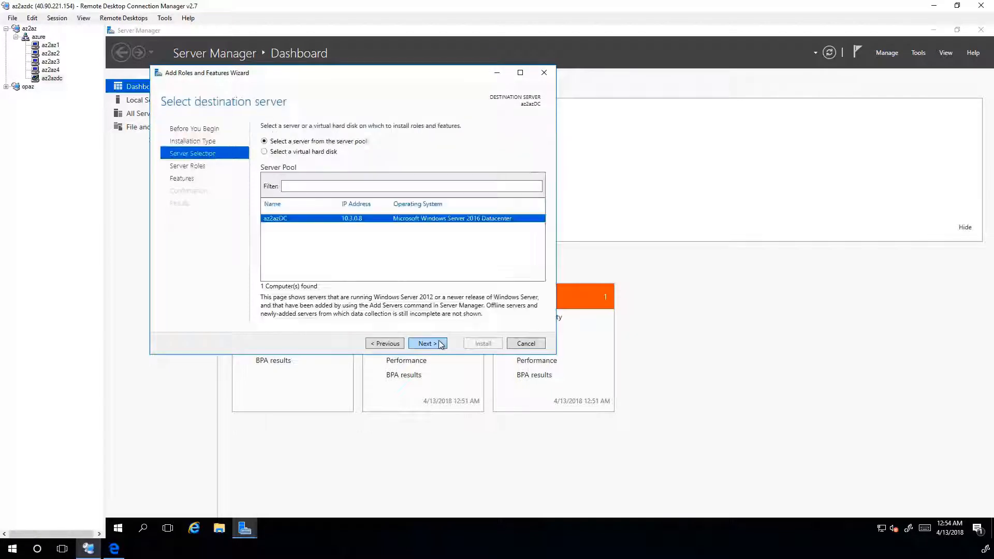
Install AD DS on az2azDC and expand the resulting contoso.com domain in Users and Computers
left_click(427, 342)
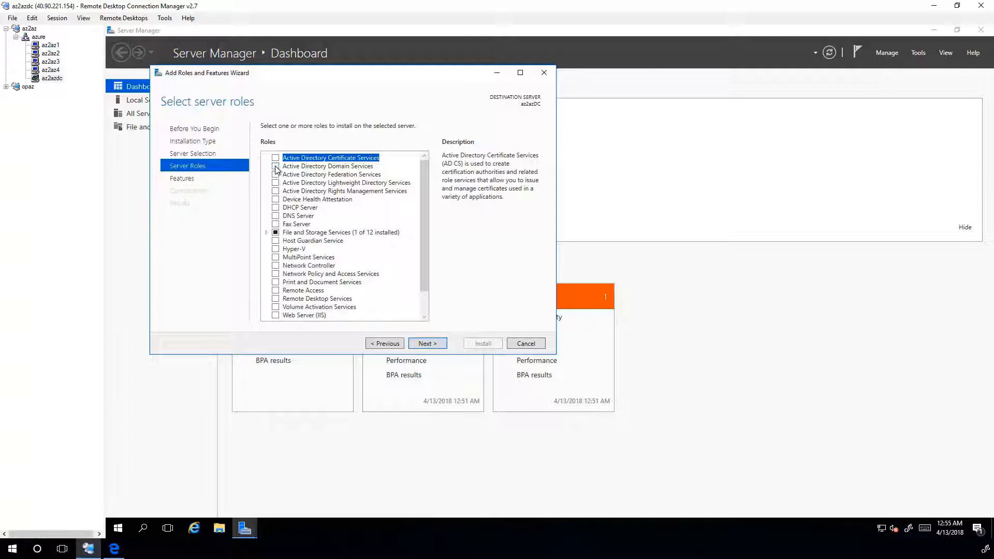
left_click(276, 165)
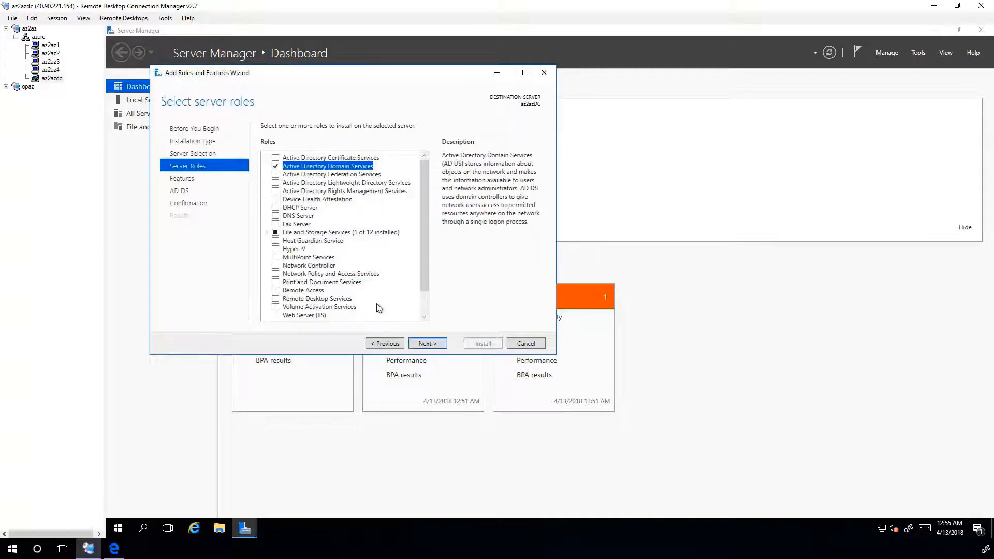
mouse_move(427, 342)
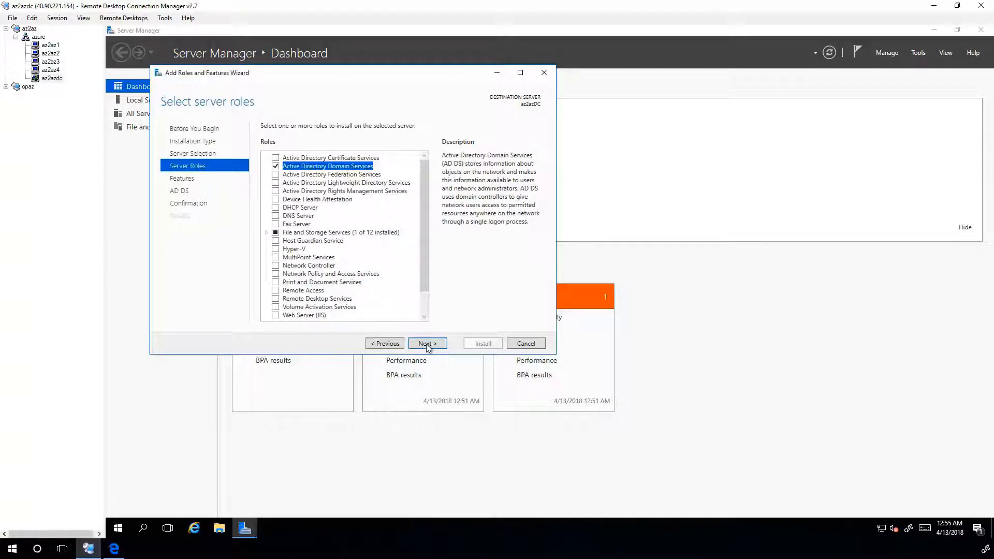
left_click(483, 342)
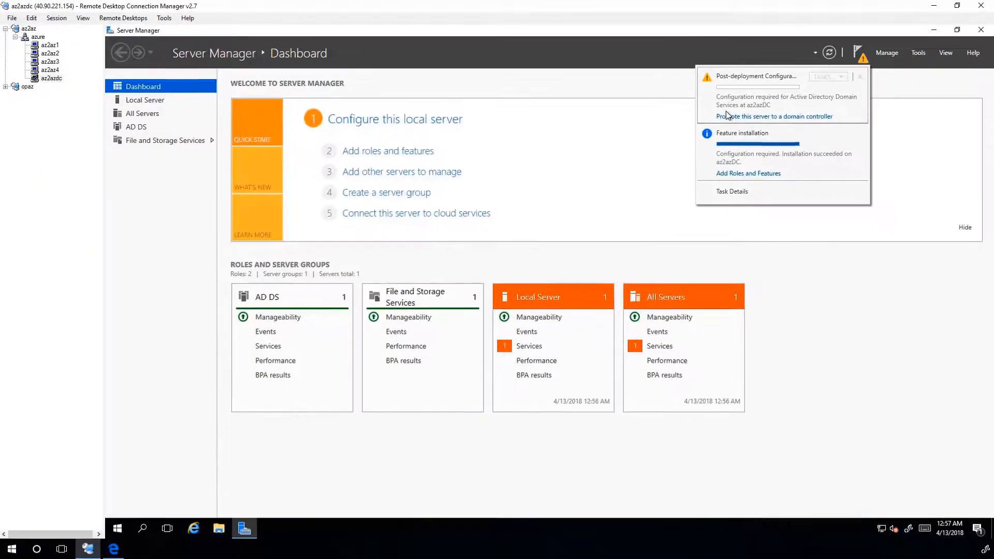
mouse_move(774, 116)
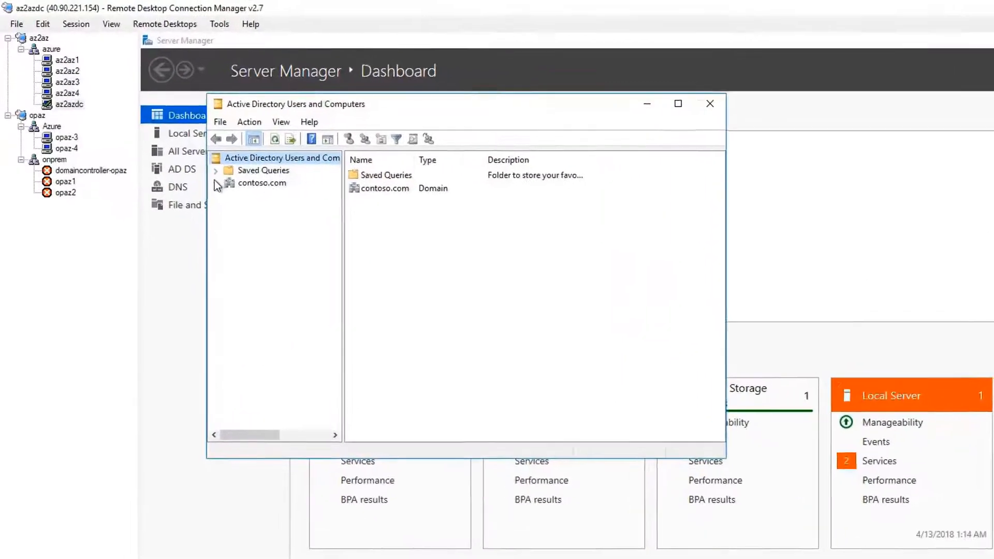
left_click(219, 183)
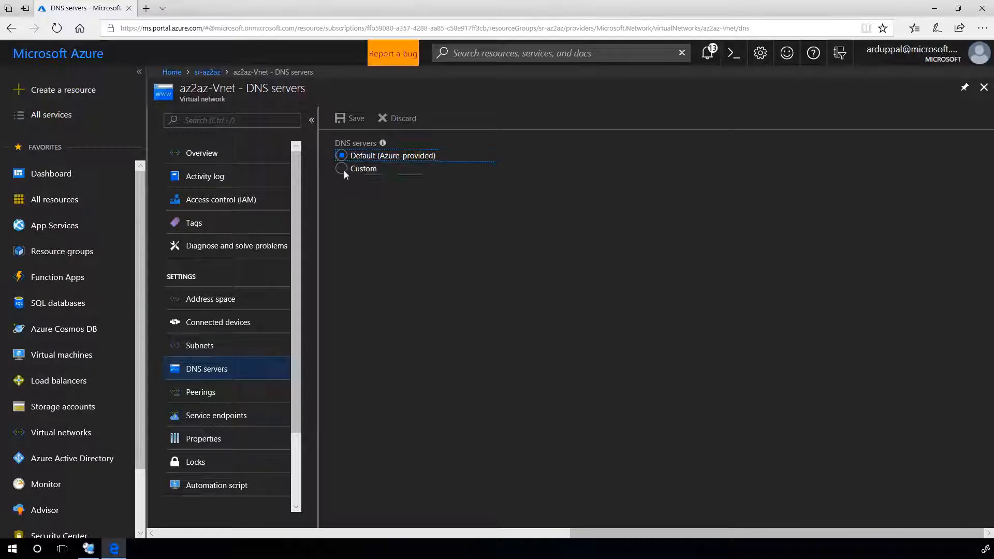
Set az2az-Vnet to custom DNS server 10.3.0.8 and save
left_click(342, 169)
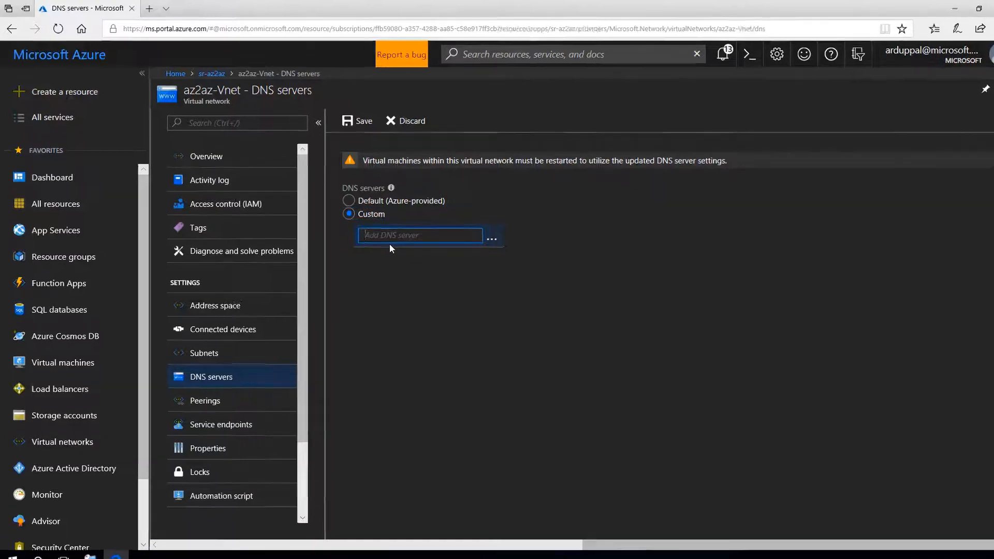
type("10.3.0.8")
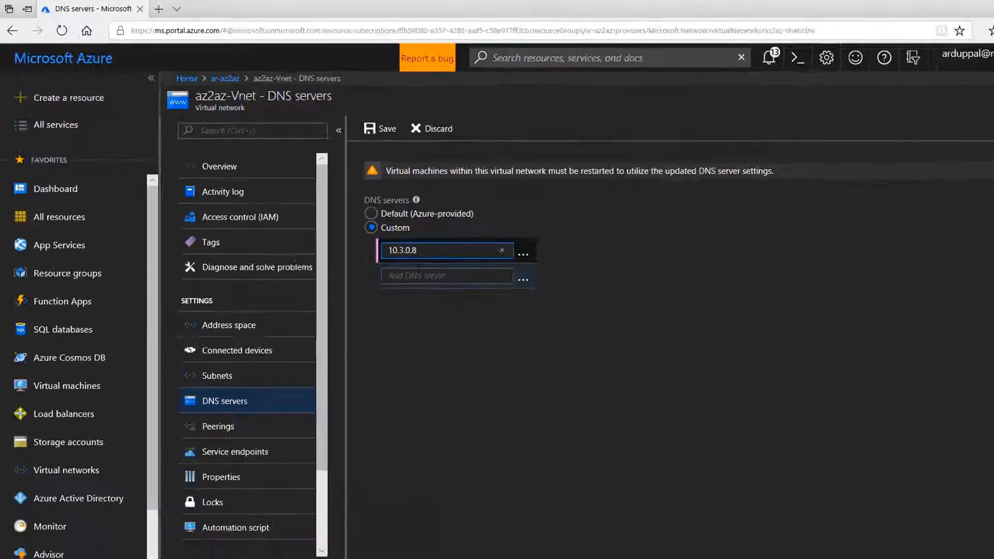
left_click(379, 128)
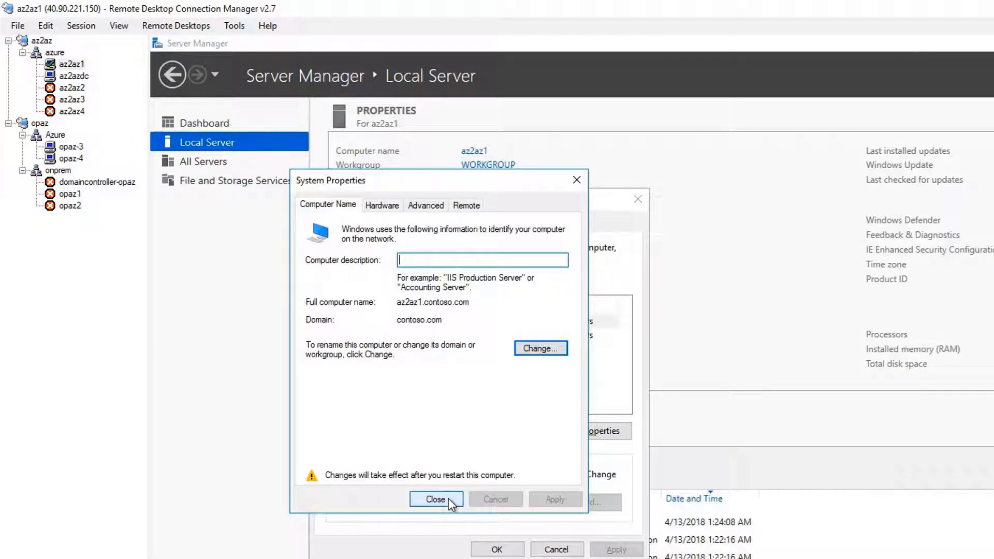
Close System Properties and select Failover Clustering and Storage Replica features for install on az2az1
left_click(436, 499)
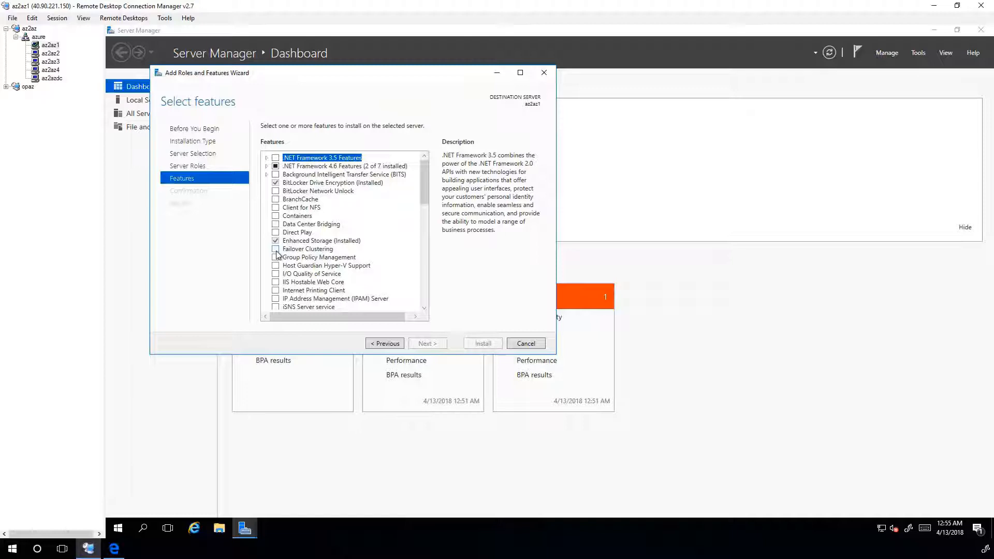
scroll("down", 3)
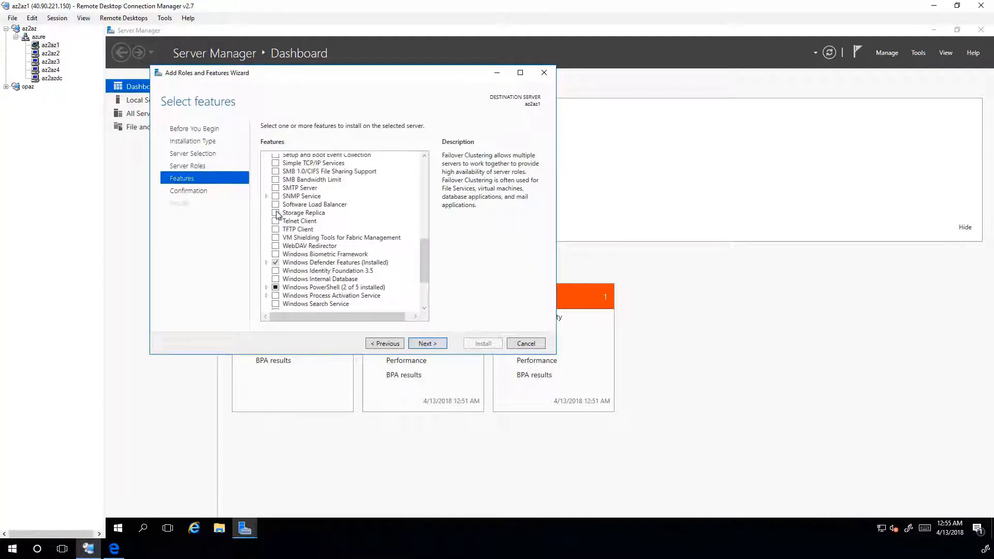
left_click(482, 343)
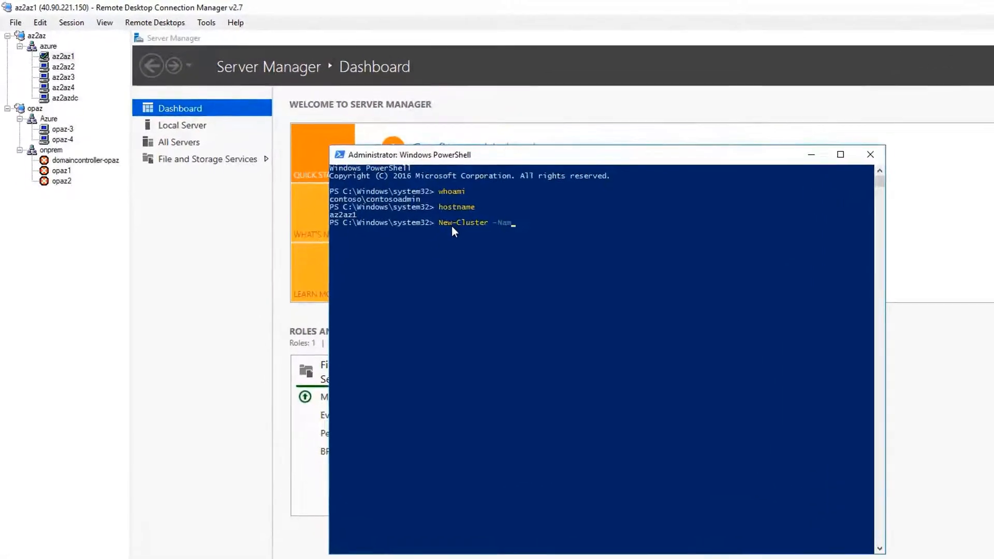
Run New-Cluster -Name SRAZC1 -Node az2az1,az2az2 -StaticAddress 10.3.0.100 in PowerShell
type("SRAZ")
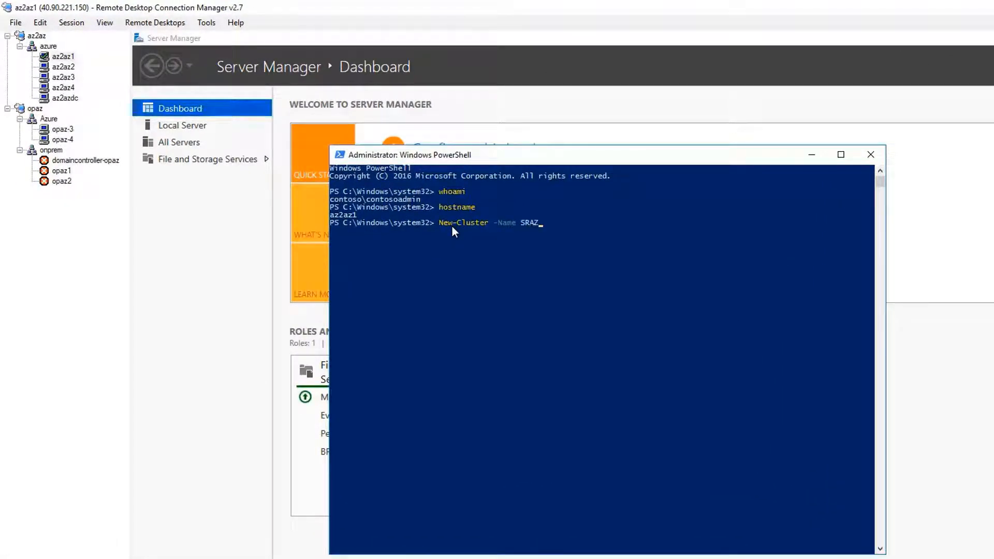
type("C")
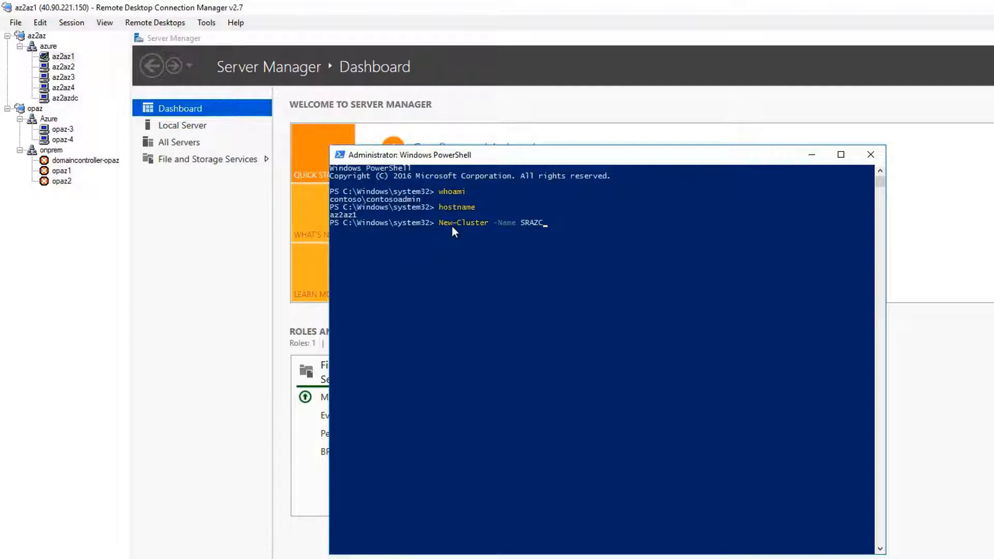
type("1 -No")
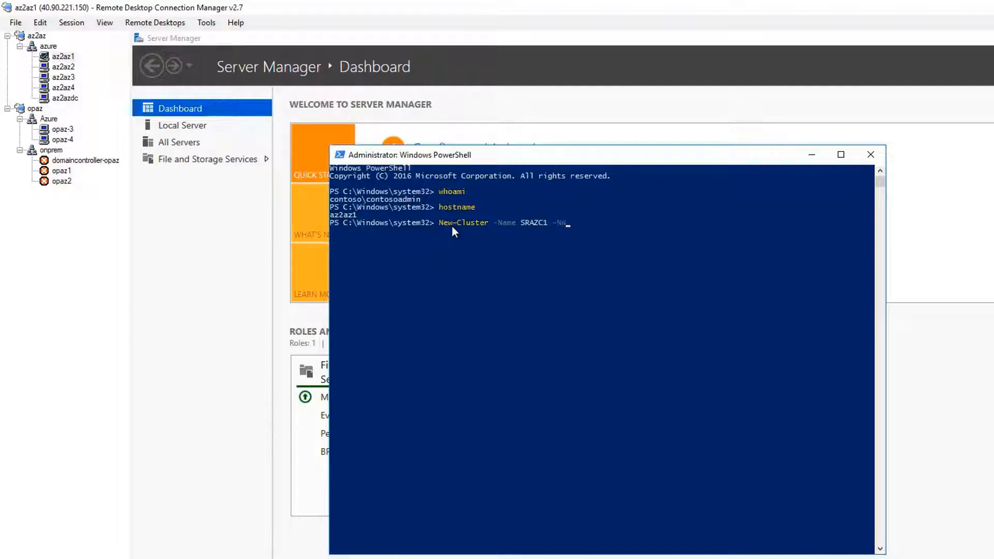
type("-Node az2az1,az2az2")
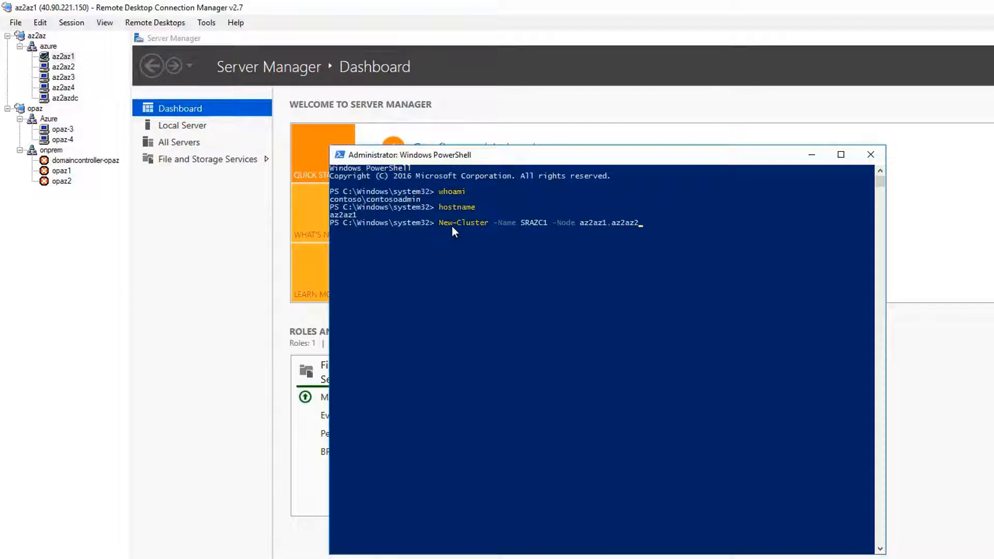
type("-StaticAddress 10.3.0.100")
type("Enable-clusterS2D")
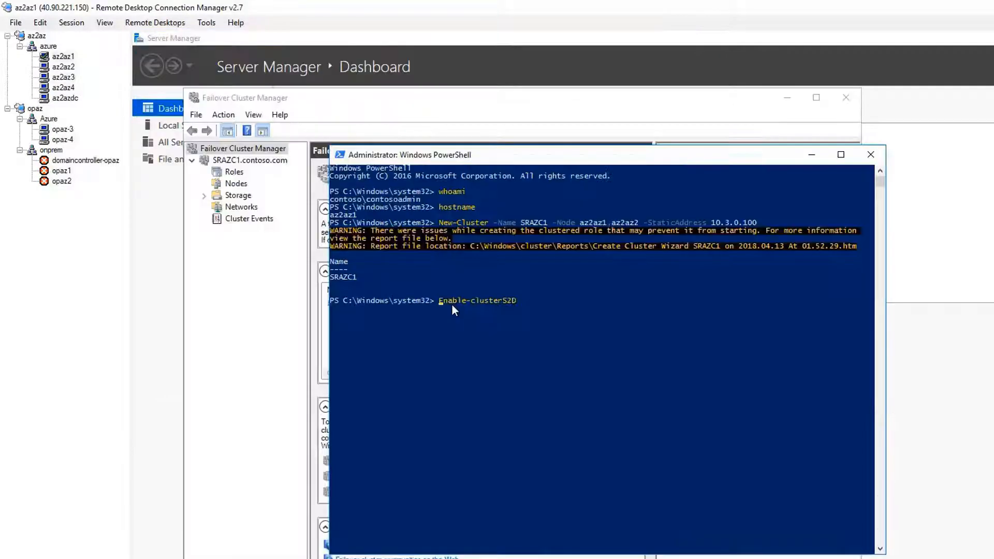
Run Enable-ClusterS2D and view SRAZC1's online virtual disks in Failover Cluster Manager
key("Return")
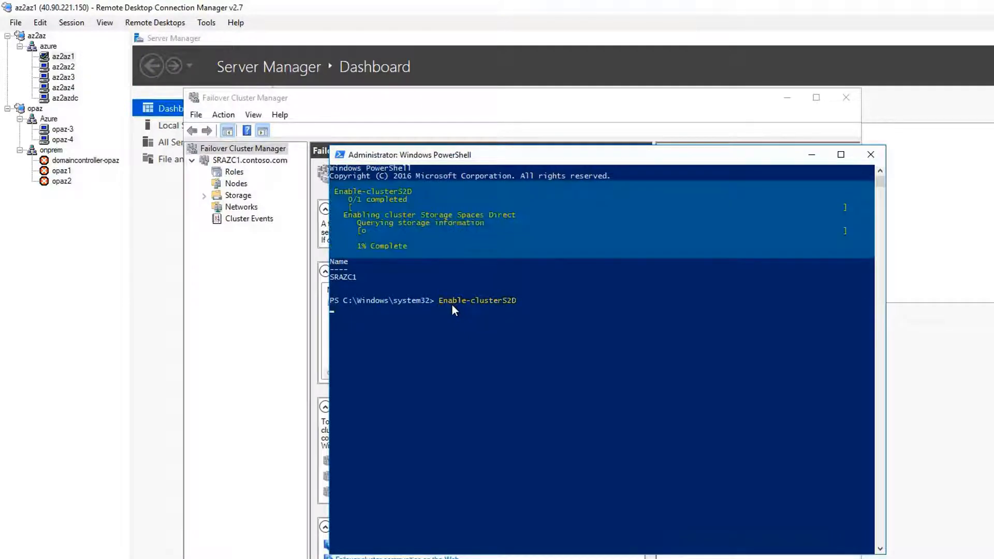
mouse_move(525, 309)
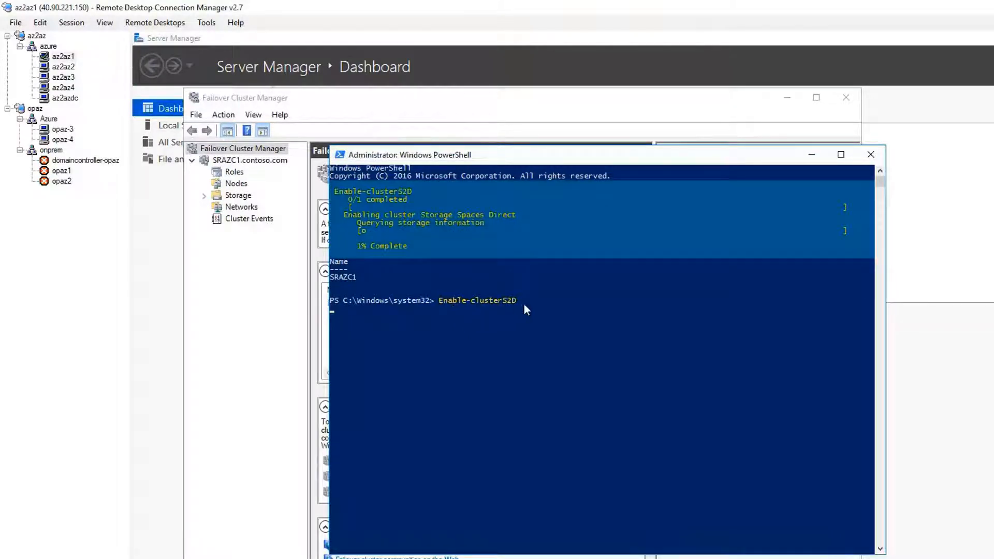
double_click(476, 300)
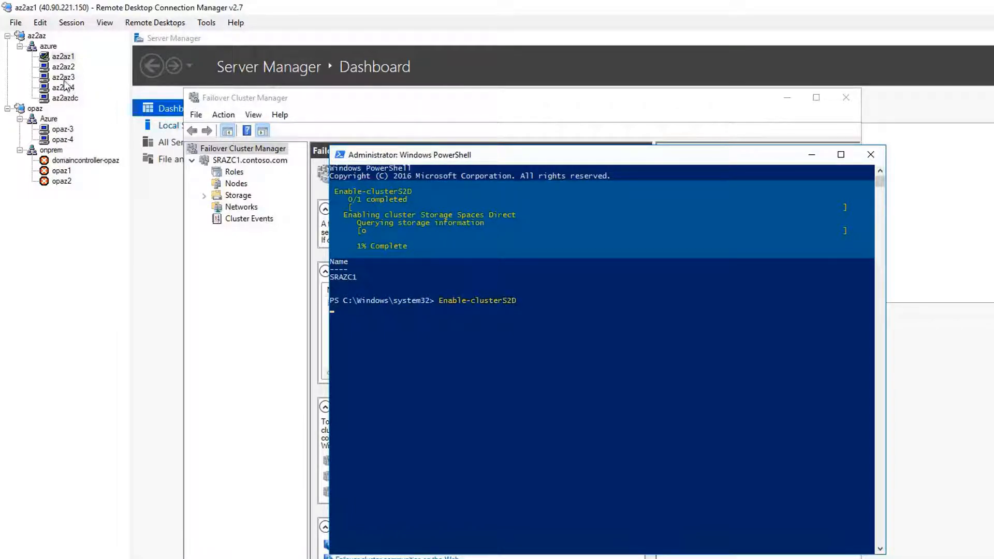
left_click(63, 76)
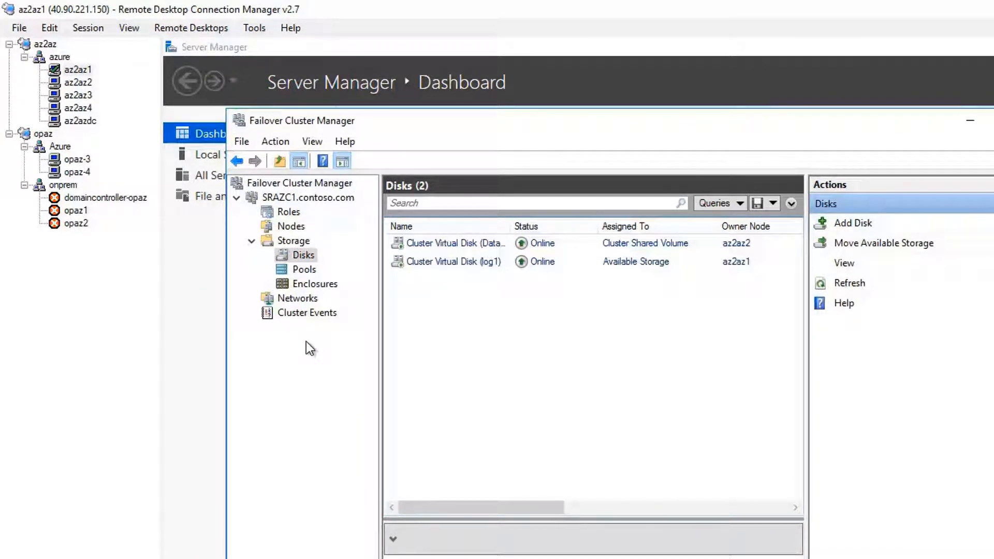
mouse_move(106, 180)
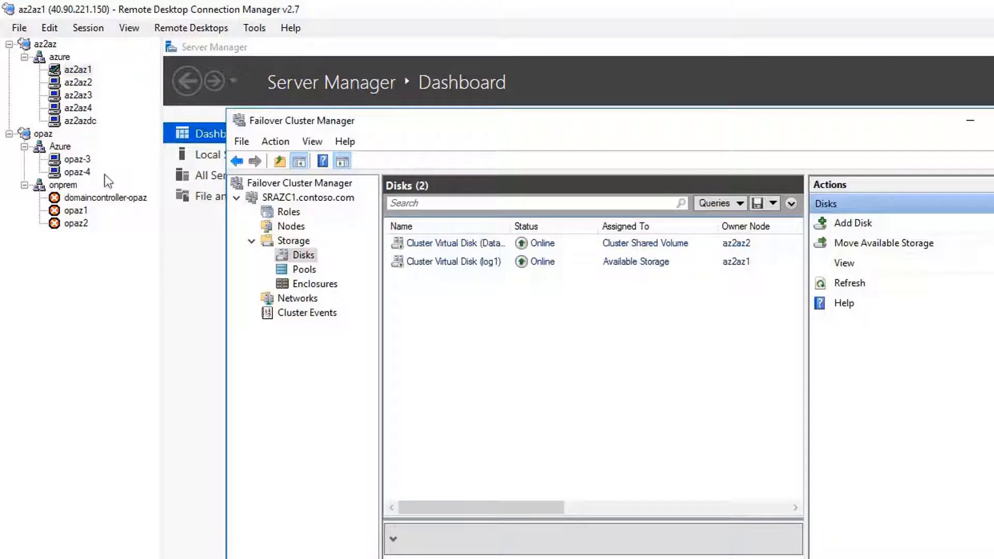
mouse_move(79, 122)
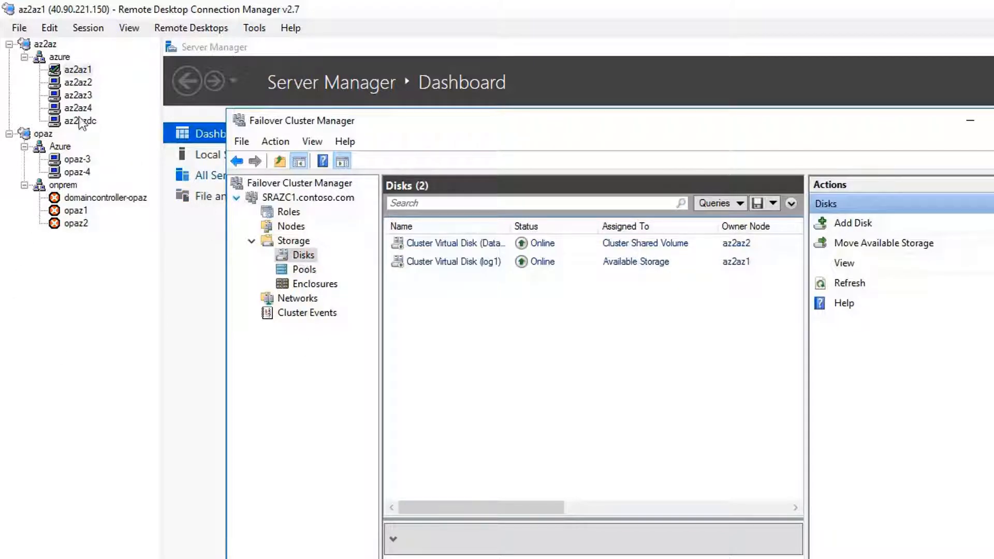
Switch to the az2az3 session and view SRAZC2's storage pools and disks
left_click(78, 95)
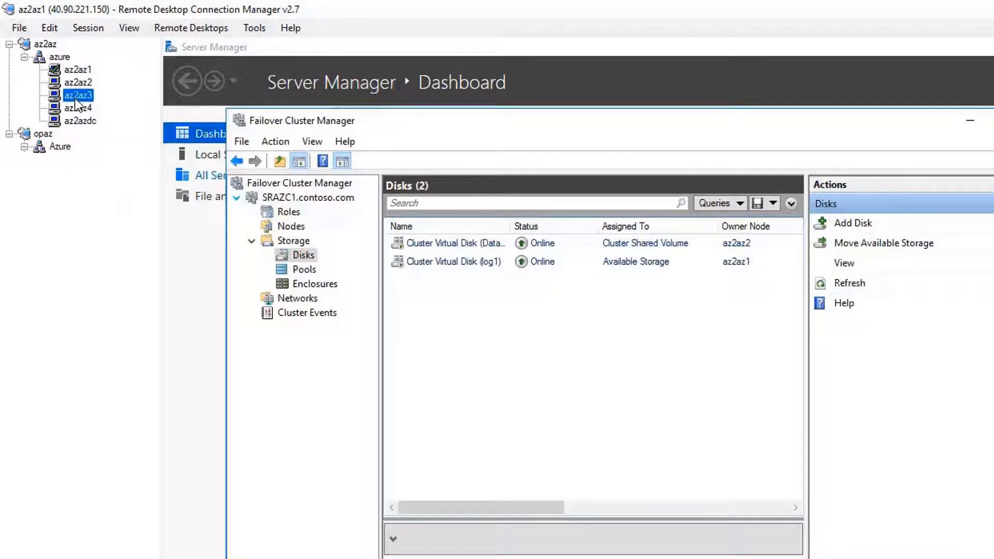
left_click(304, 269)
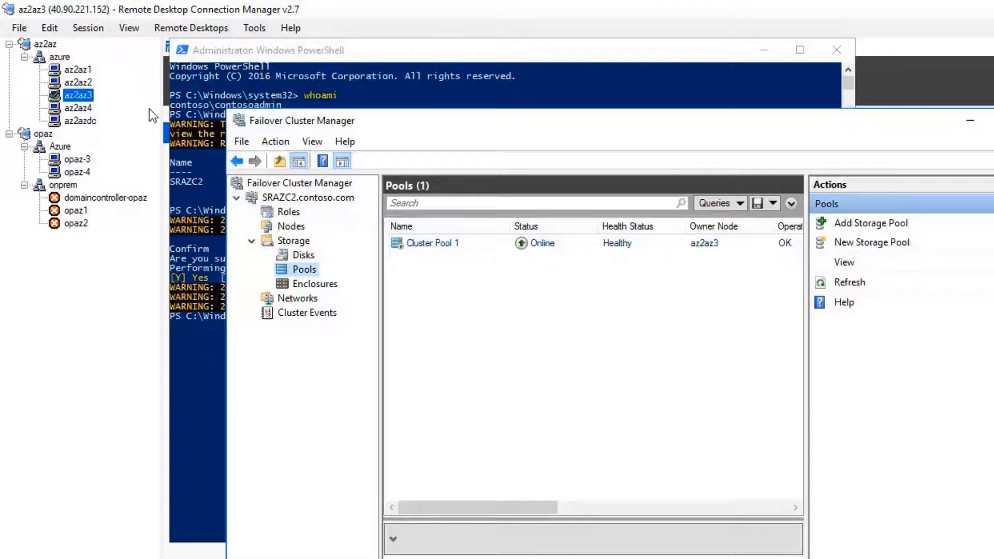
left_click(304, 255)
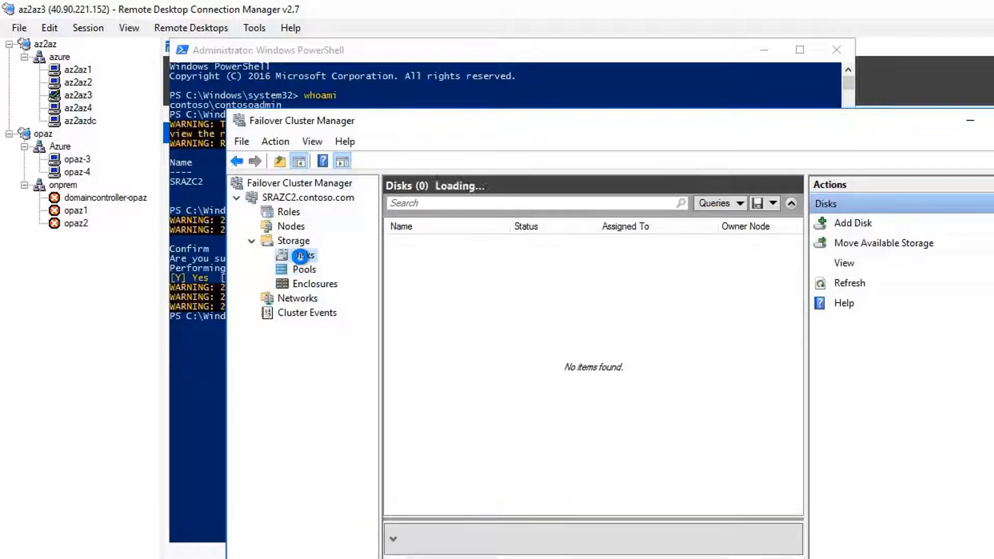
left_click(303, 255)
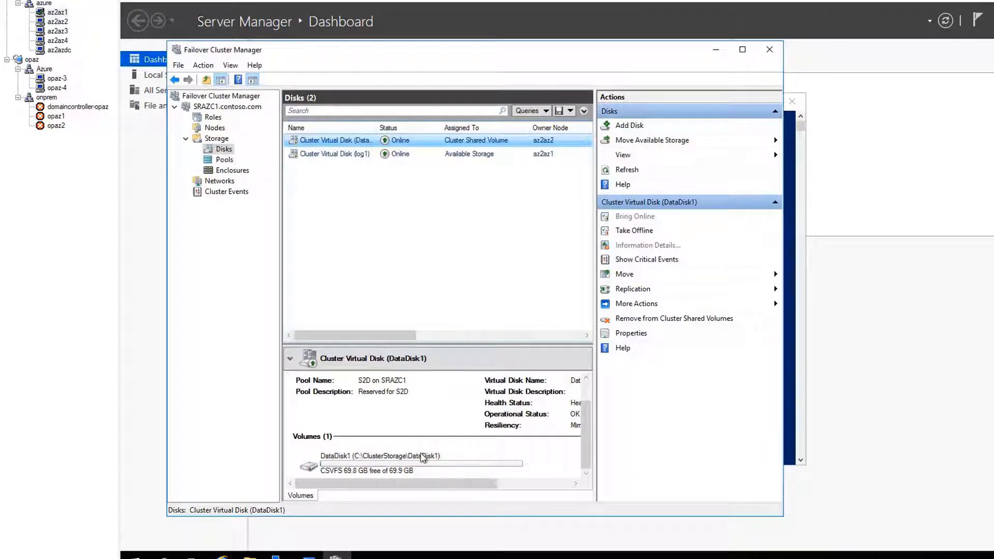
mouse_move(61, 40)
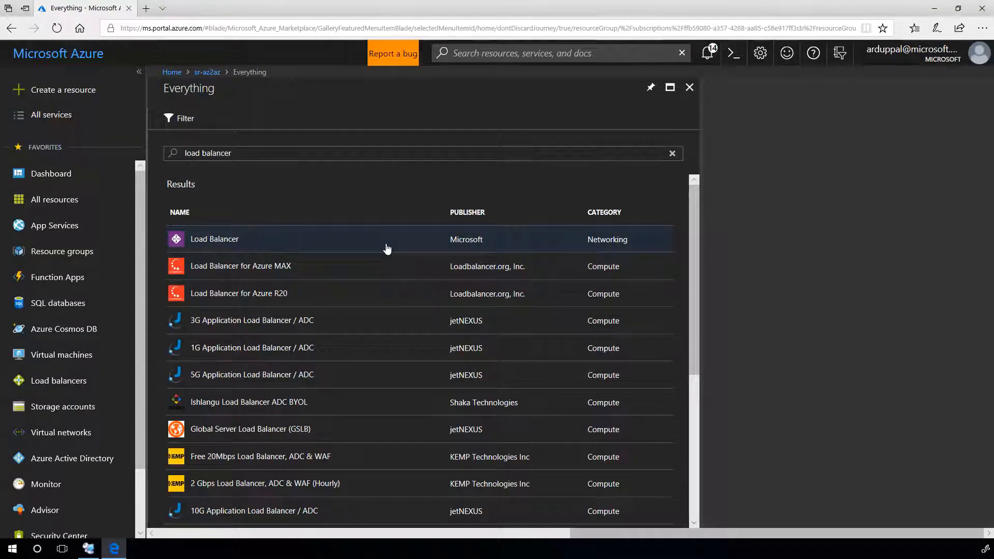
Start an internal load balancer on az2az-Vnet's 10.3.0.0/24 subnet with static address 10.3.0.100
left_click(214, 239)
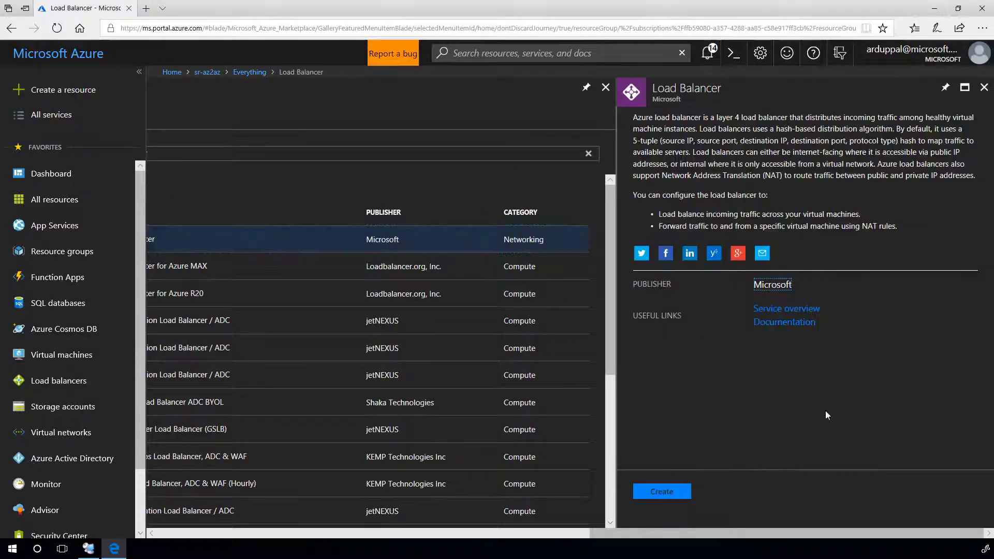
left_click(661, 491)
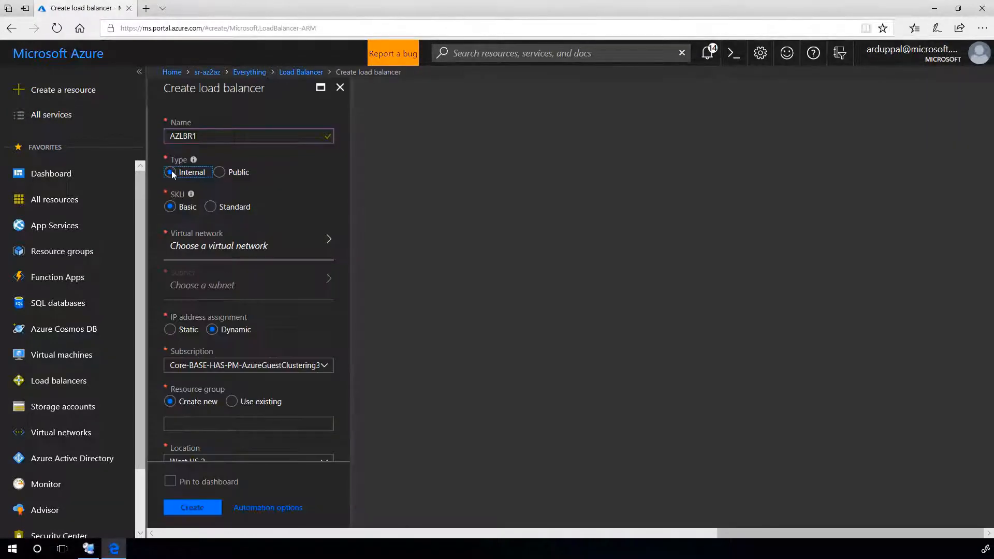
left_click(211, 207)
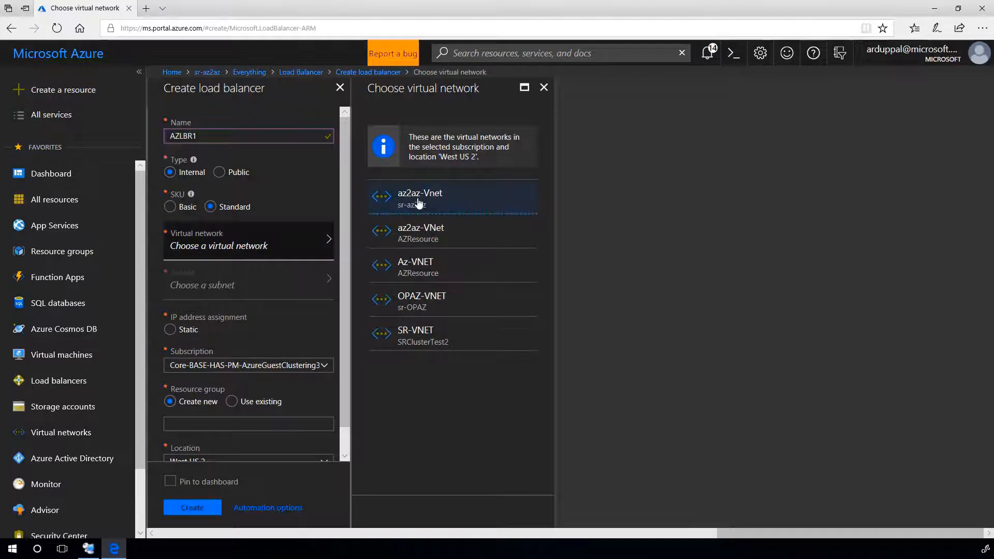
left_click(452, 198)
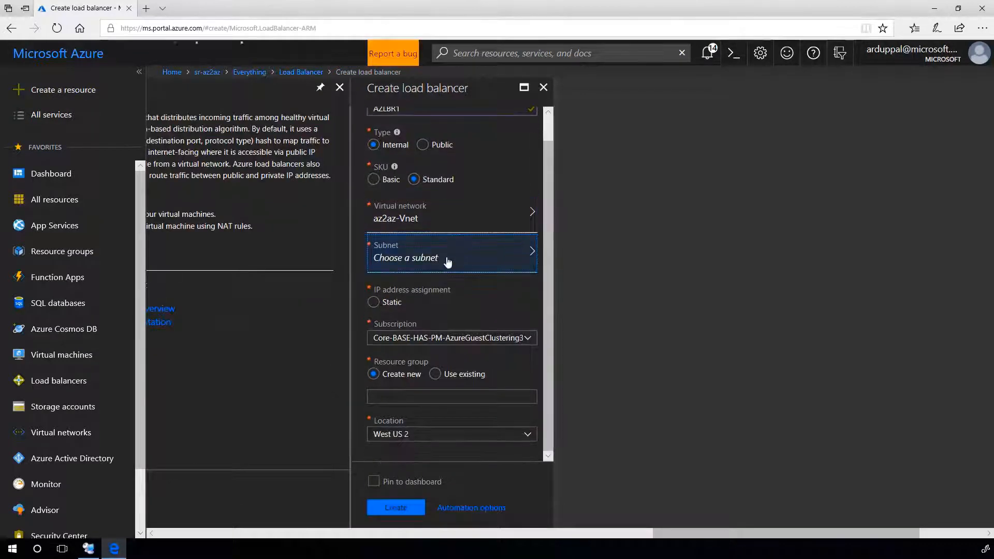
left_click(451, 253)
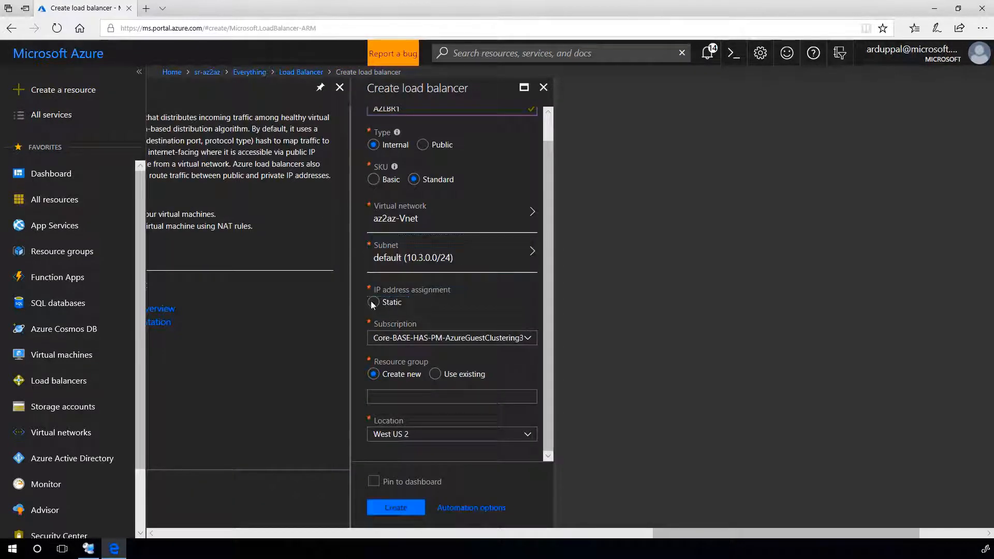
left_click(374, 302)
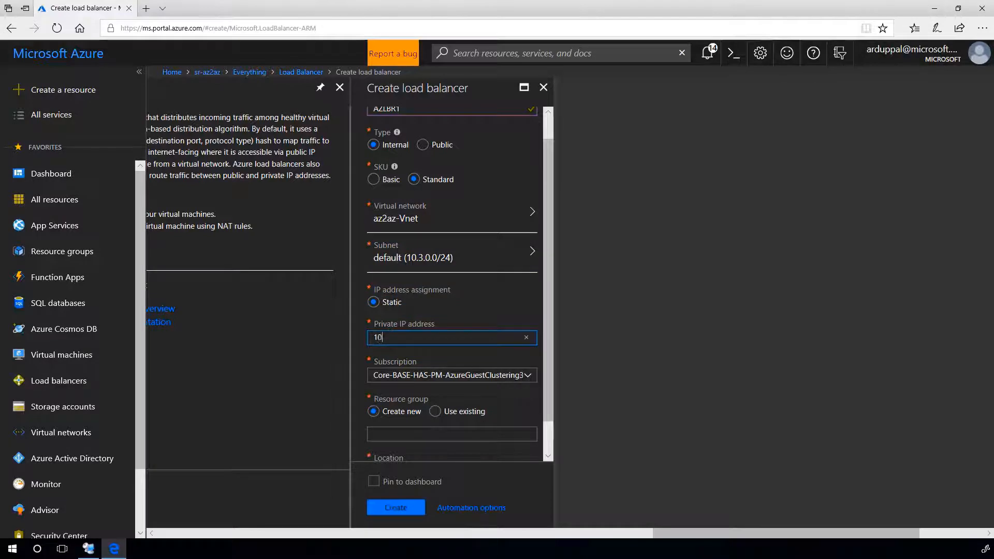
type(".3.0.100")
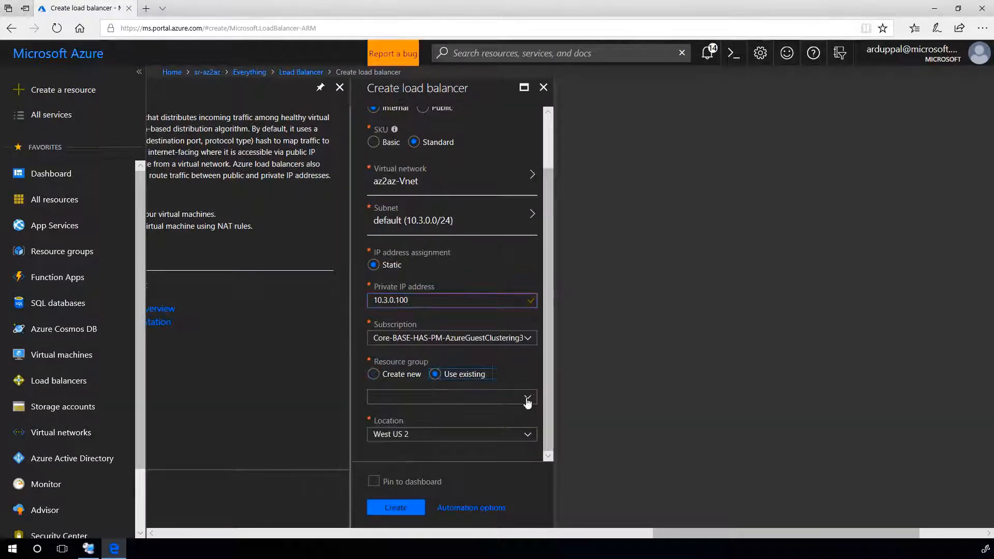
Place the load balancer in existing resource group sr-az2az and create it
left_click(527, 396)
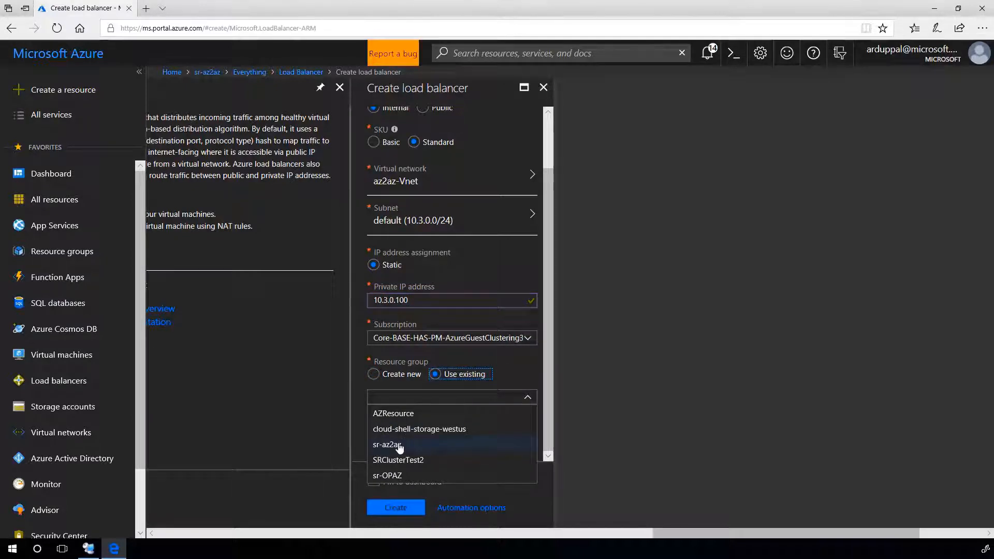
left_click(387, 444)
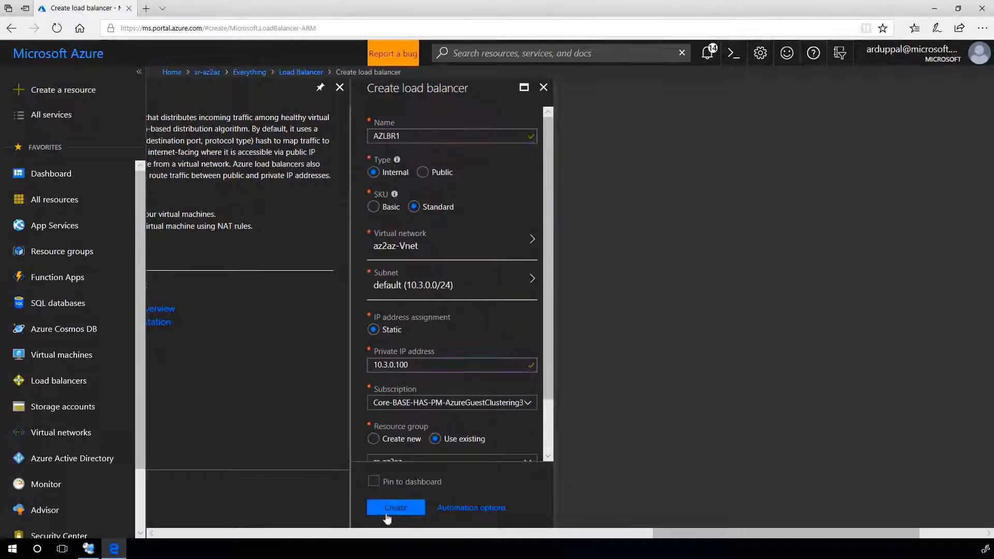
scroll("down", 3)
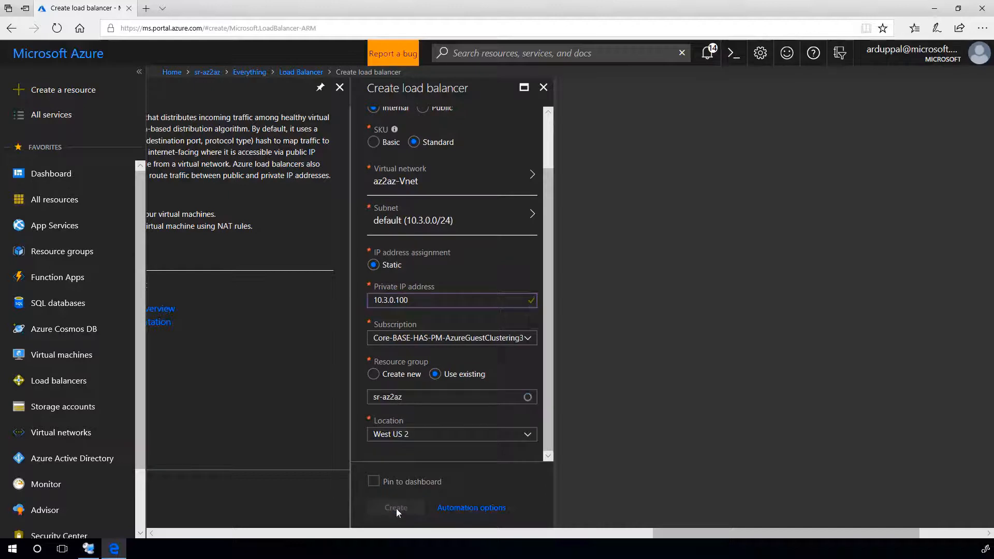
left_click(394, 507)
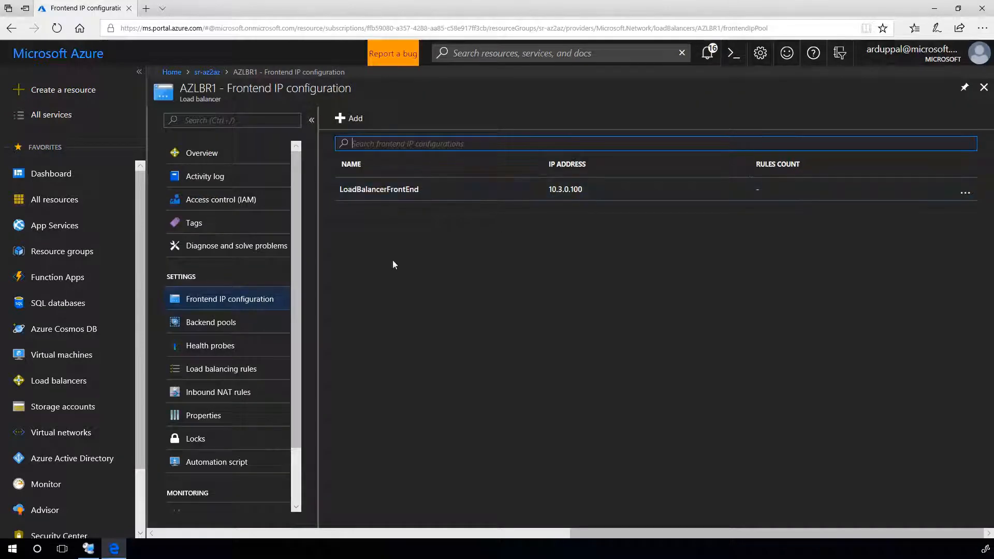
Add backend pool AZLBR1-BP with az2az1 and az2az2 on ipconfig1
left_click(210, 321)
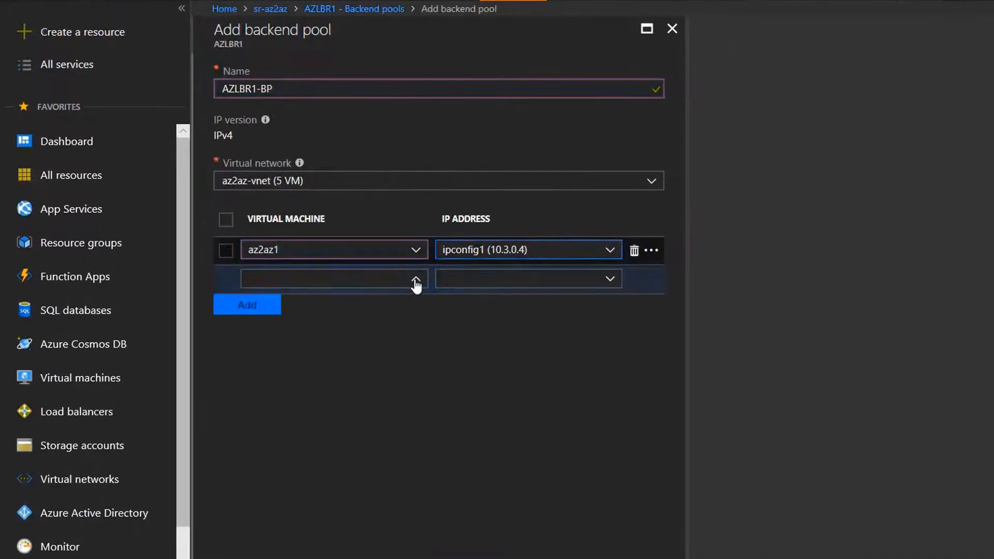
left_click(333, 278)
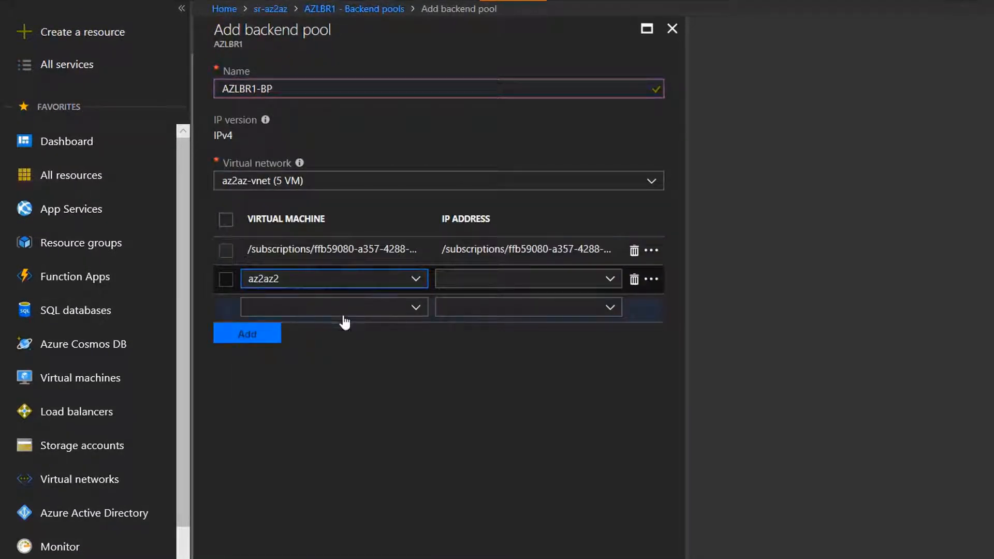
left_click(608, 278)
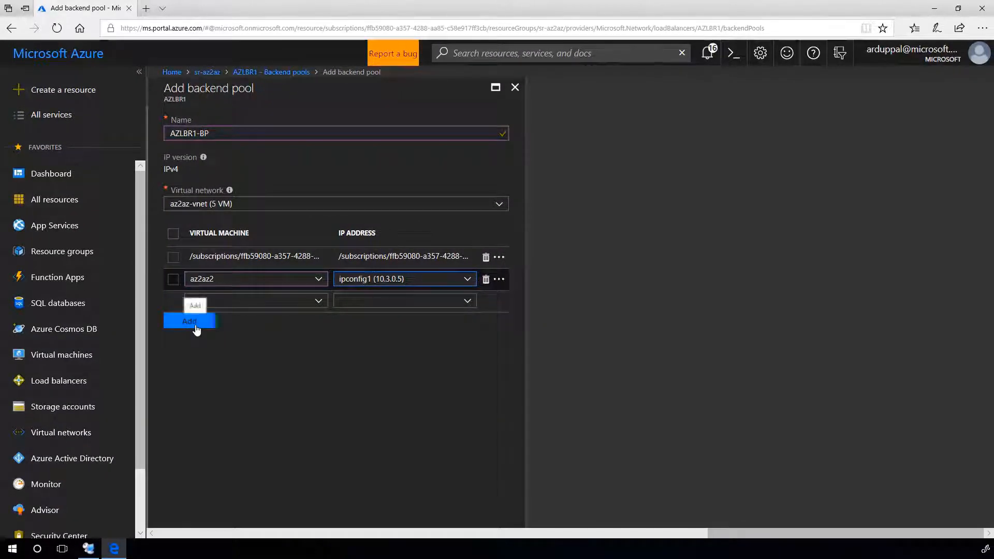
left_click(188, 321)
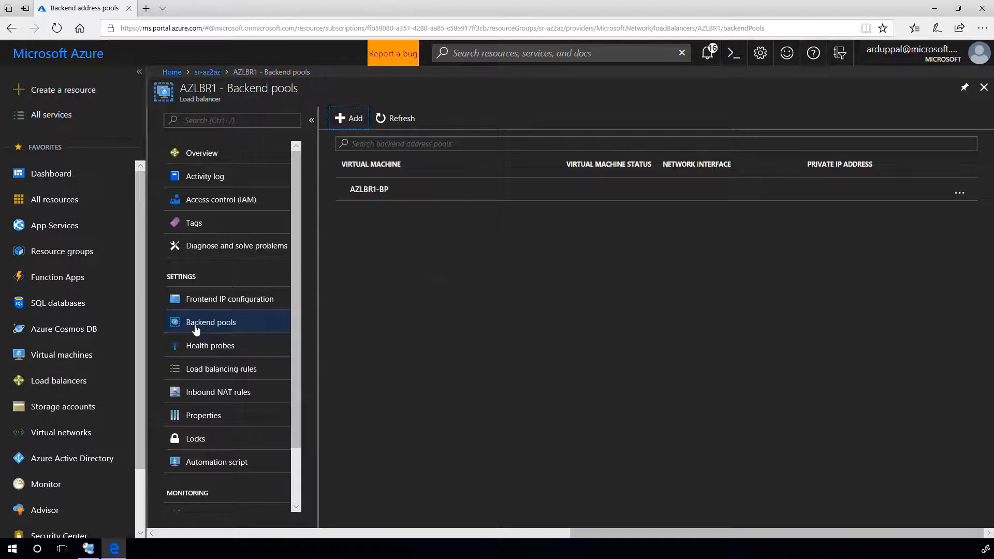
Add health probe AZLBR1-HP on TCP port 59999
left_click(210, 346)
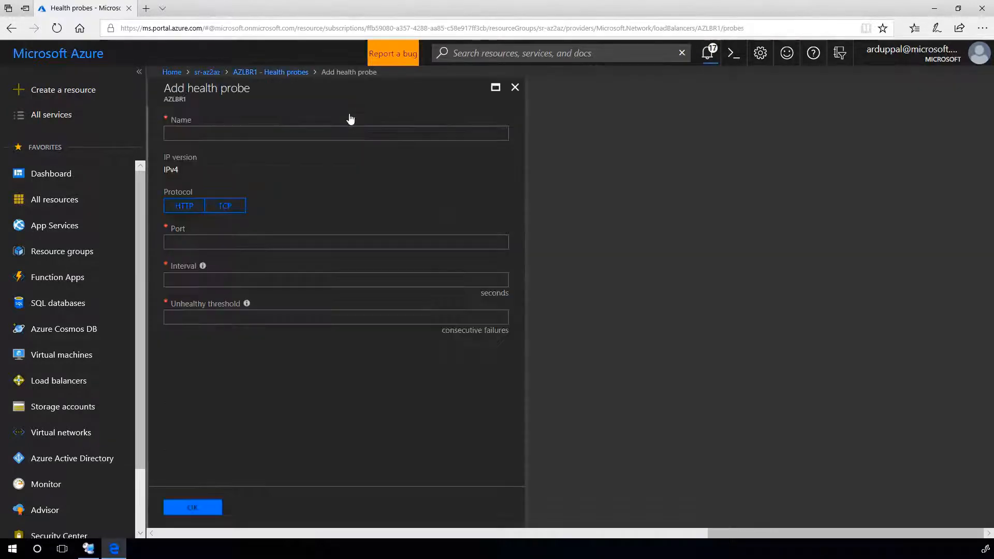
left_click(224, 205)
type("59999")
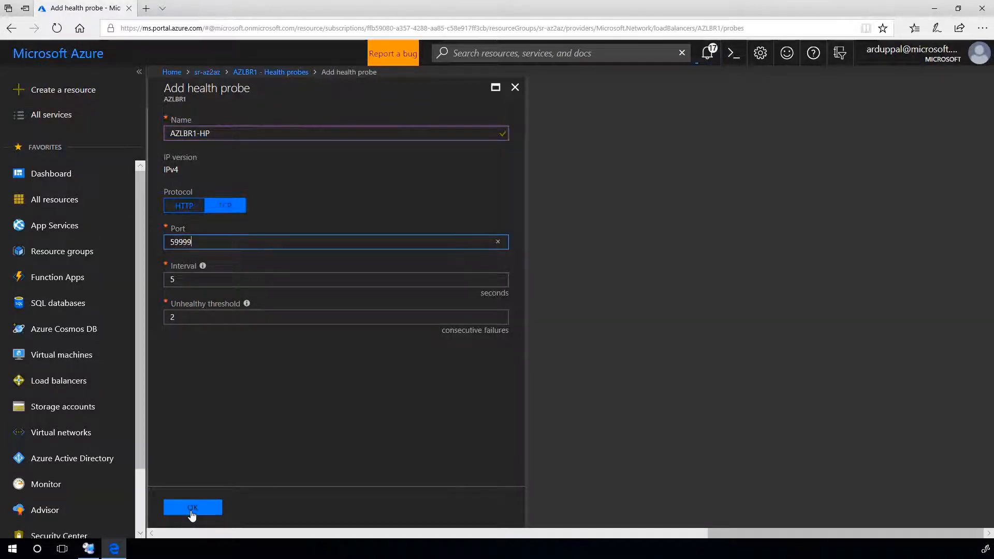
left_click(192, 507)
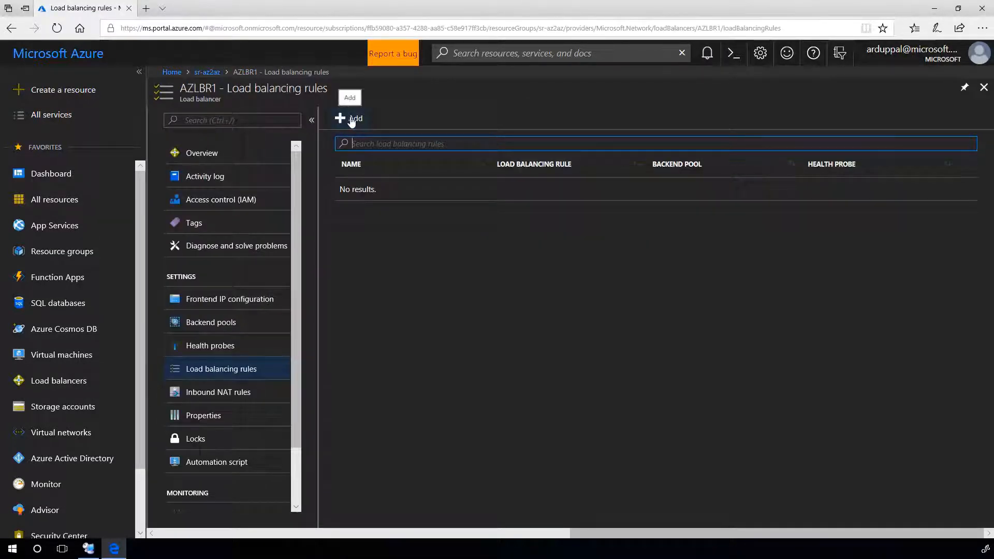
Begin adding load balancing rule AZLBR1-LBR with HA Ports, AZLBR1-BP, AZLBR1-HP and floating IP
left_click(349, 118)
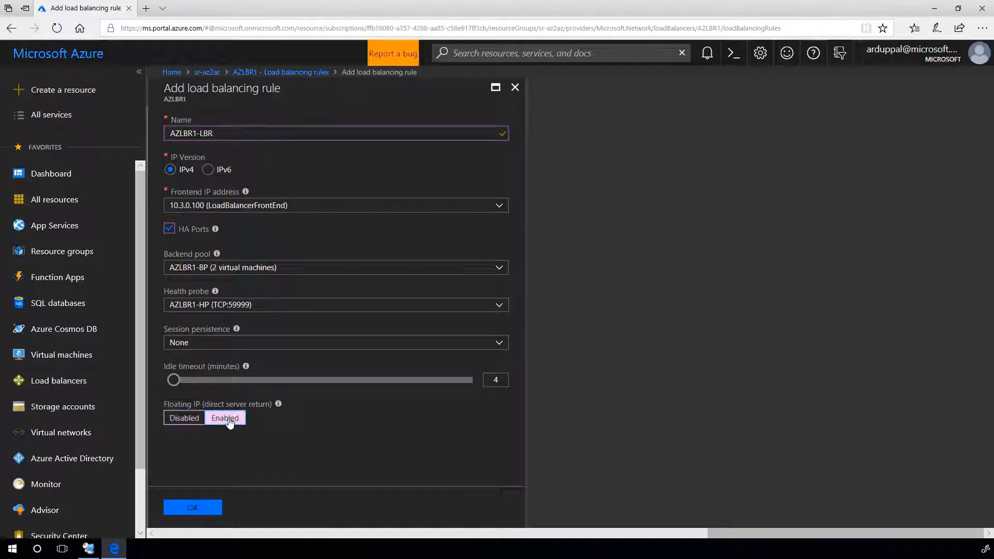
mouse_move(192, 507)
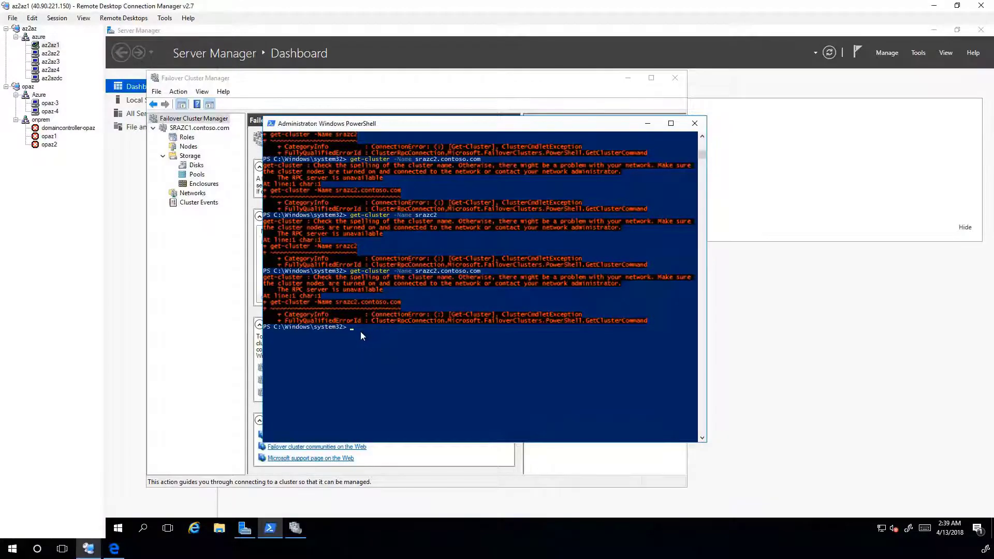
Run netsh to add inbound rule PROBEPORT allowing TCP local port 59999 from any remote IP
type("netsh advfirewall firewall add rule name=PROBEPORT dir=in protocol=tcp action=allow localport=59999 remoteip=any profile=any")
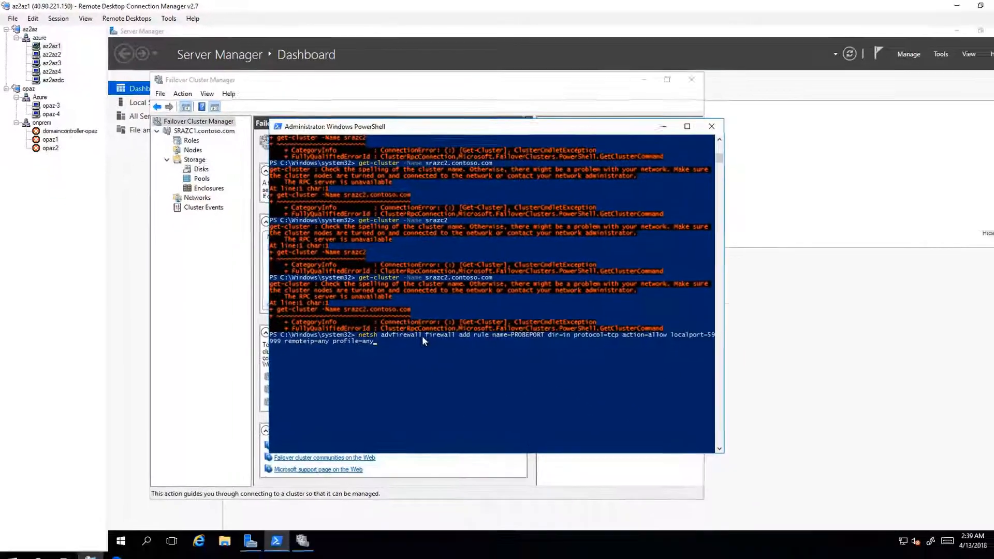
key("Return")
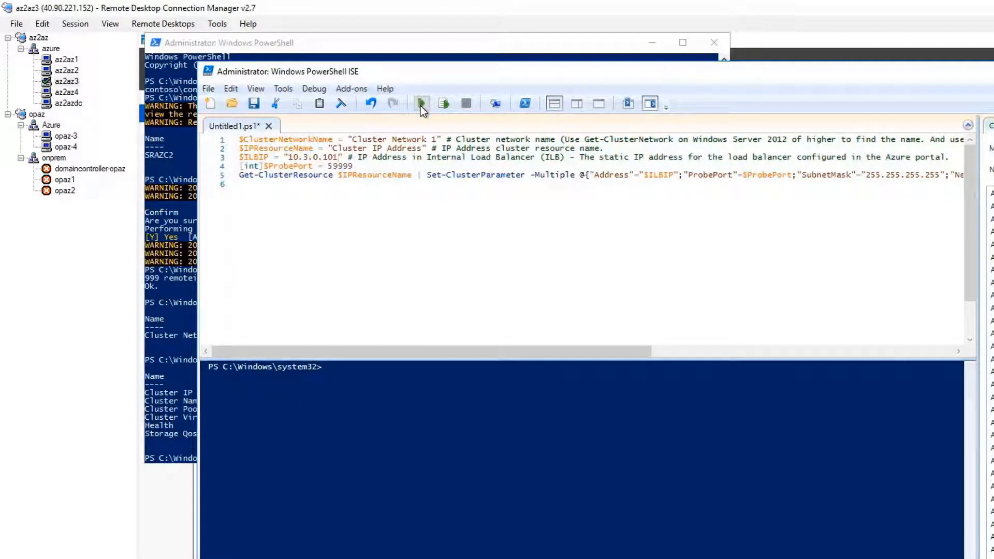
Run the Set-ClusterParameter script giving the Cluster IP Address 10.3.0.101 with probe port 59999
left_click(421, 103)
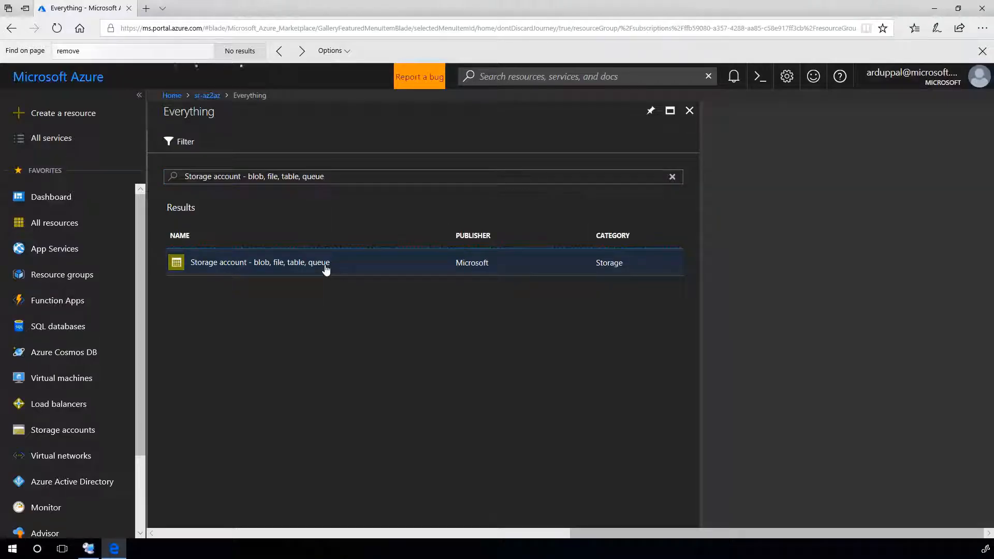
Start a new storage account az2azcw with LRS and assign it to existing resource group sr-az2az
left_click(260, 262)
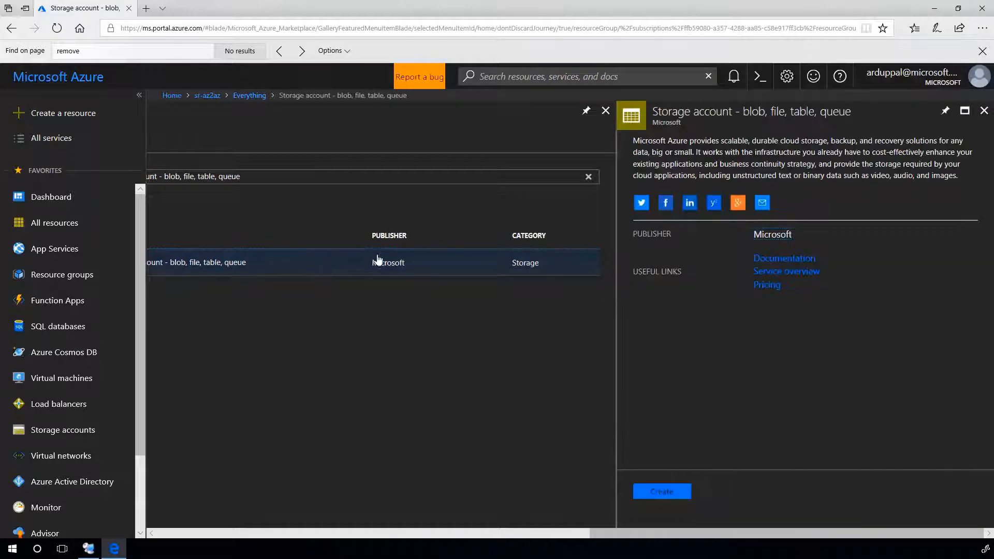
left_click(661, 490)
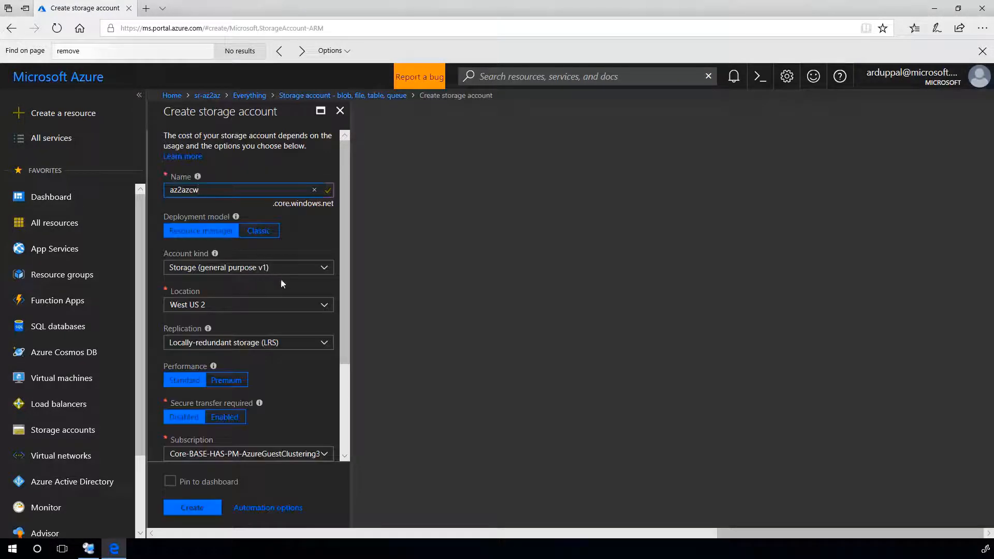
scroll("down", 3)
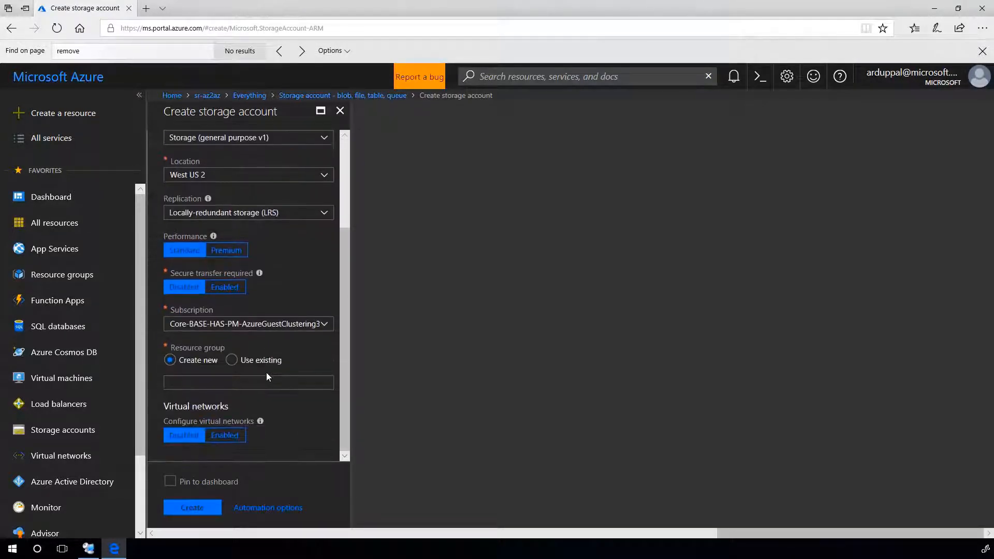
left_click(232, 359)
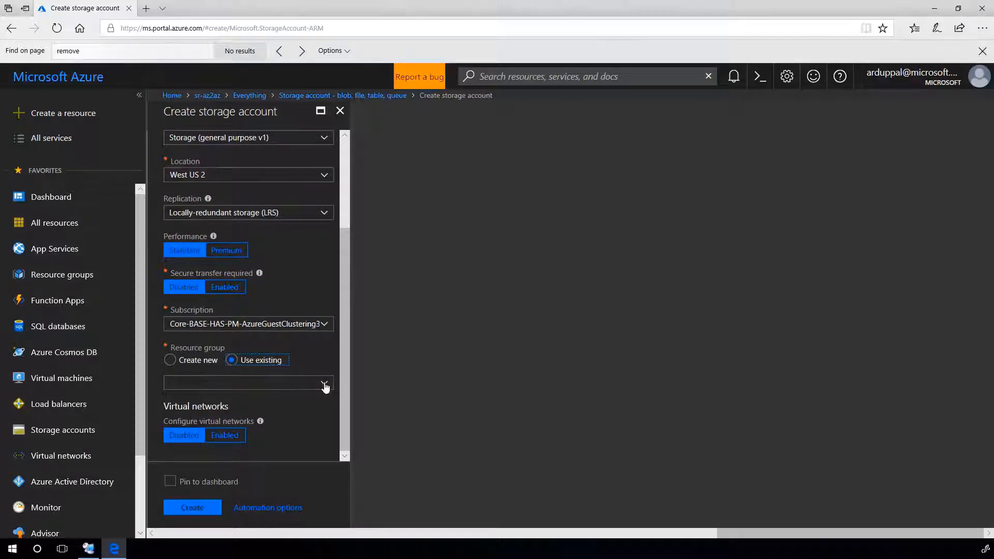
left_click(323, 382)
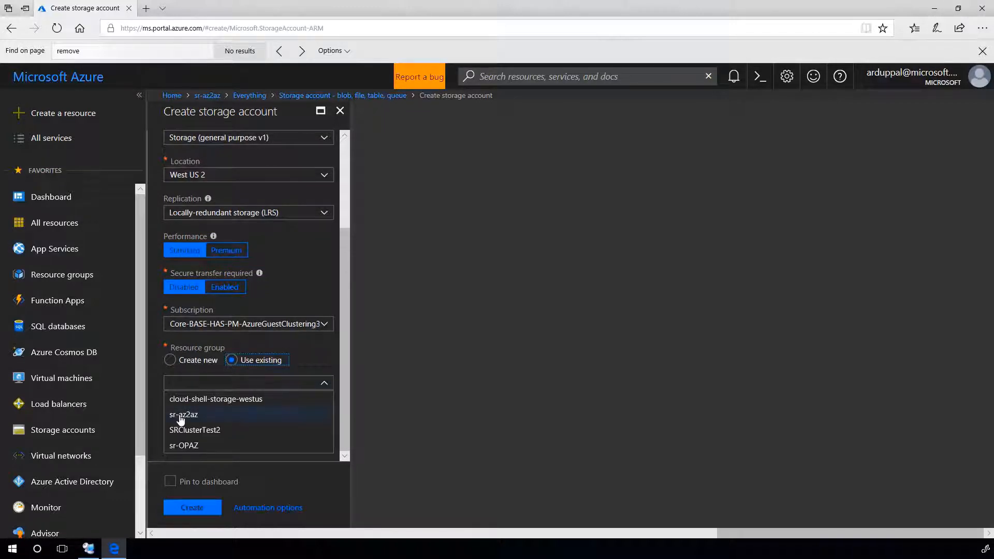
left_click(184, 414)
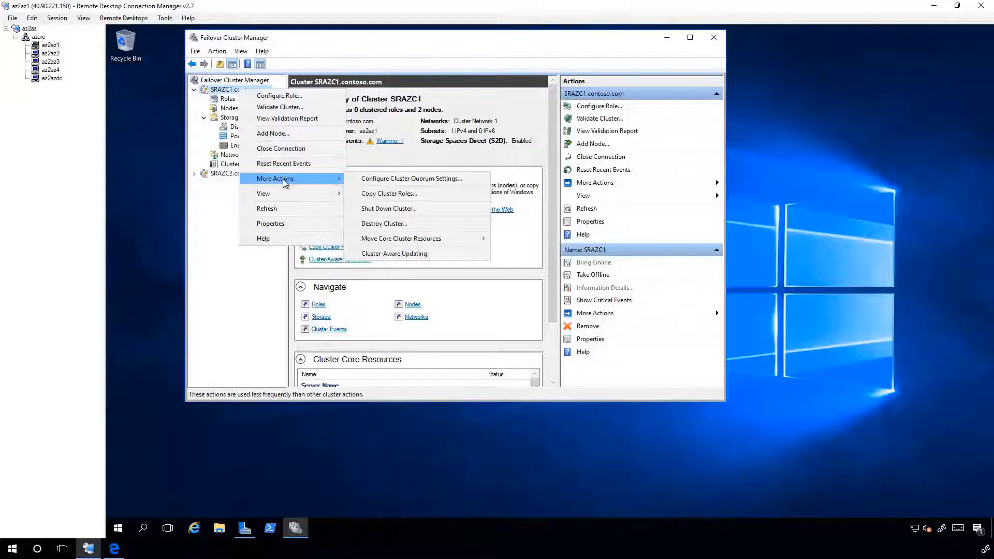
Walk SRAZC1's quorum wizard to select a cloud witness and confirm the settings
left_click(412, 178)
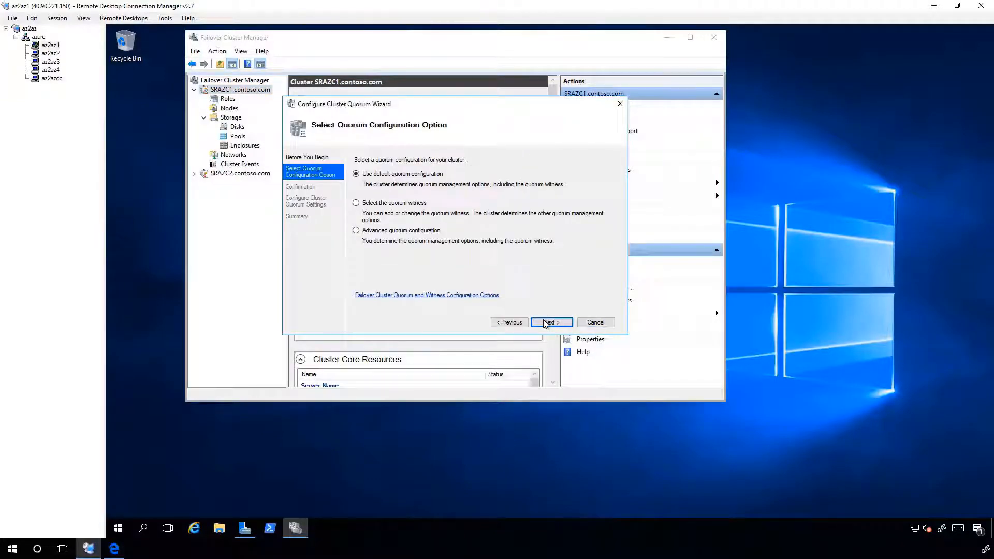
left_click(355, 202)
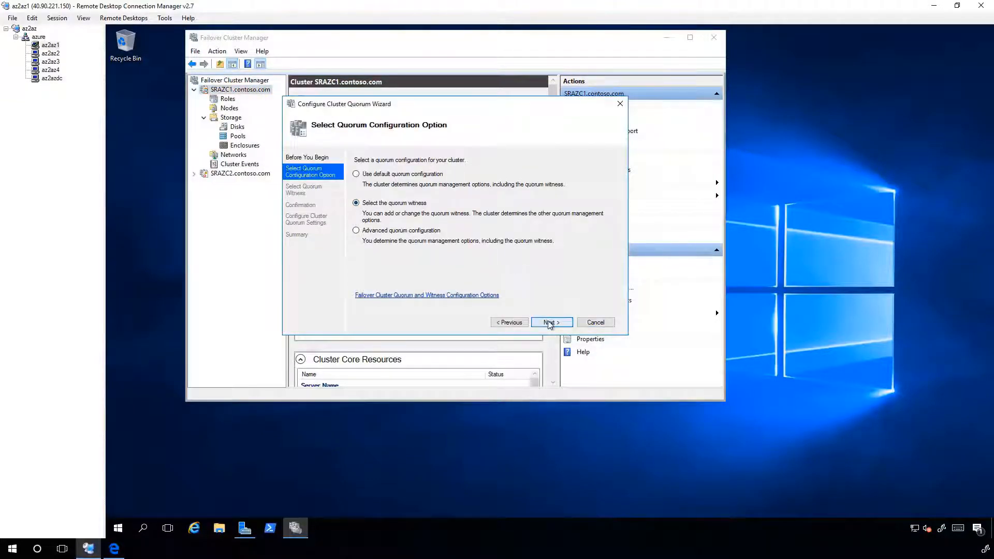
left_click(550, 322)
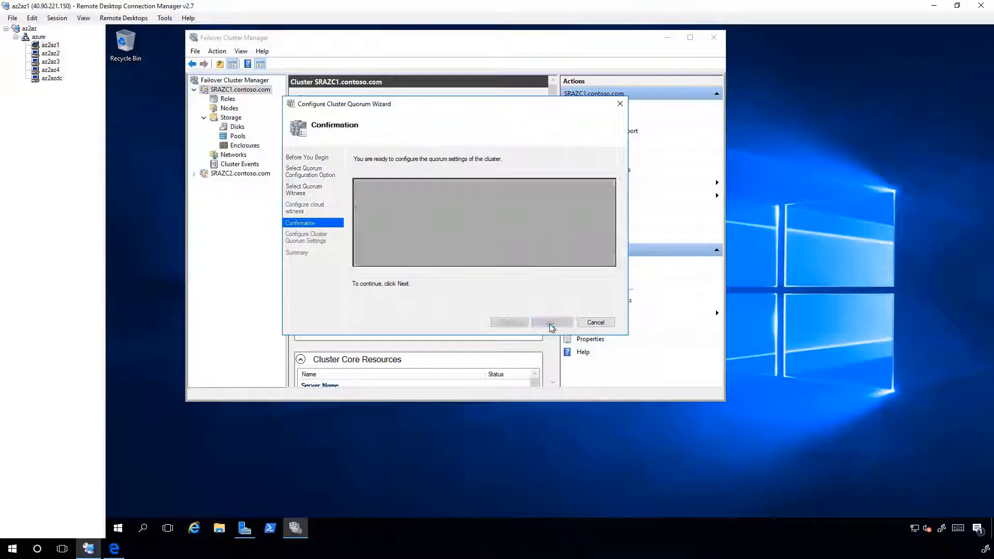
left_click(551, 322)
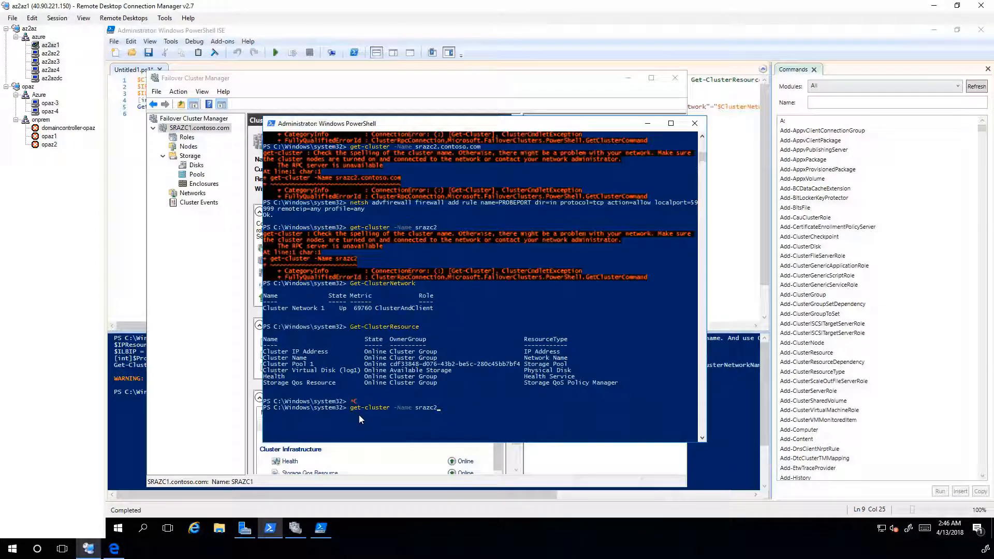
Run get-cluster -Name srazc2 and see it return SRAZC2 instead of the RPC error
key("Return")
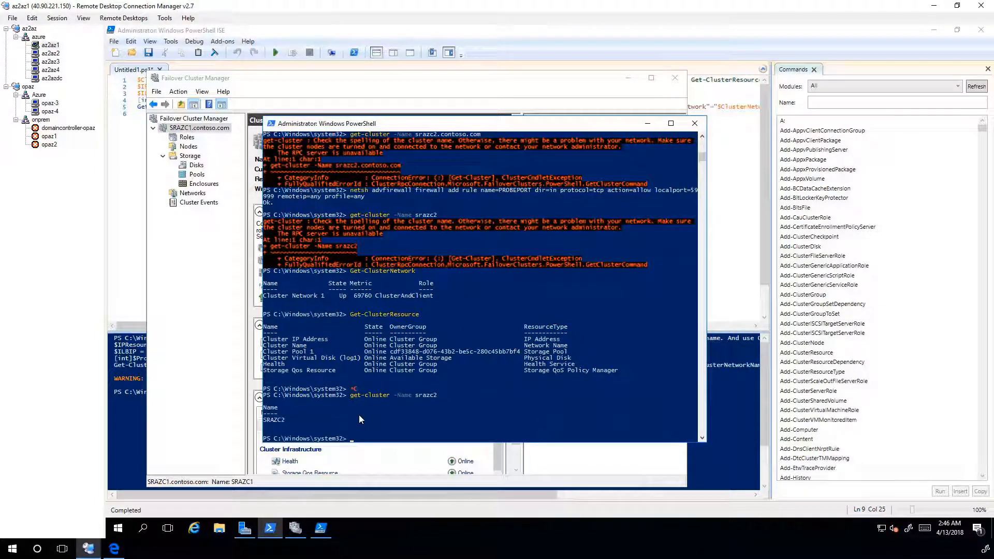